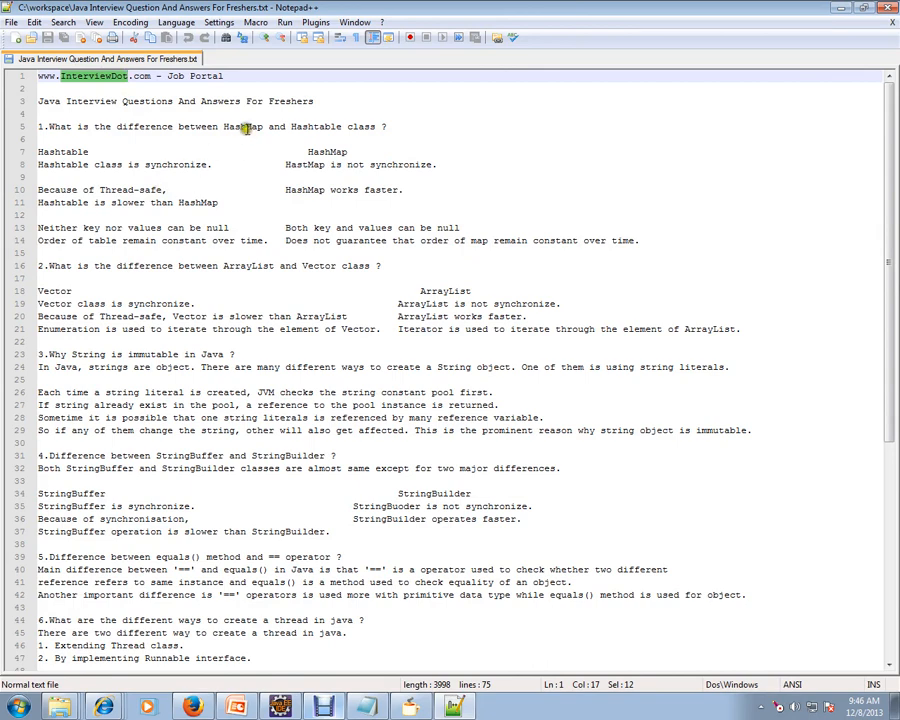
Step: Add the line String str1 = "hello" after the immutability explanation
double_click(315, 126)
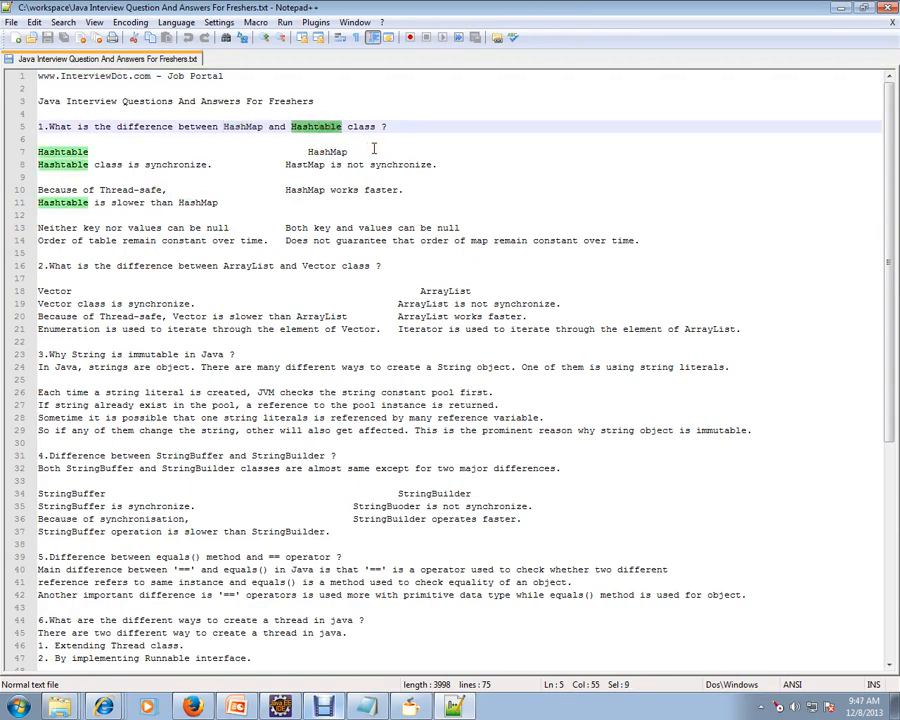
click(355, 151)
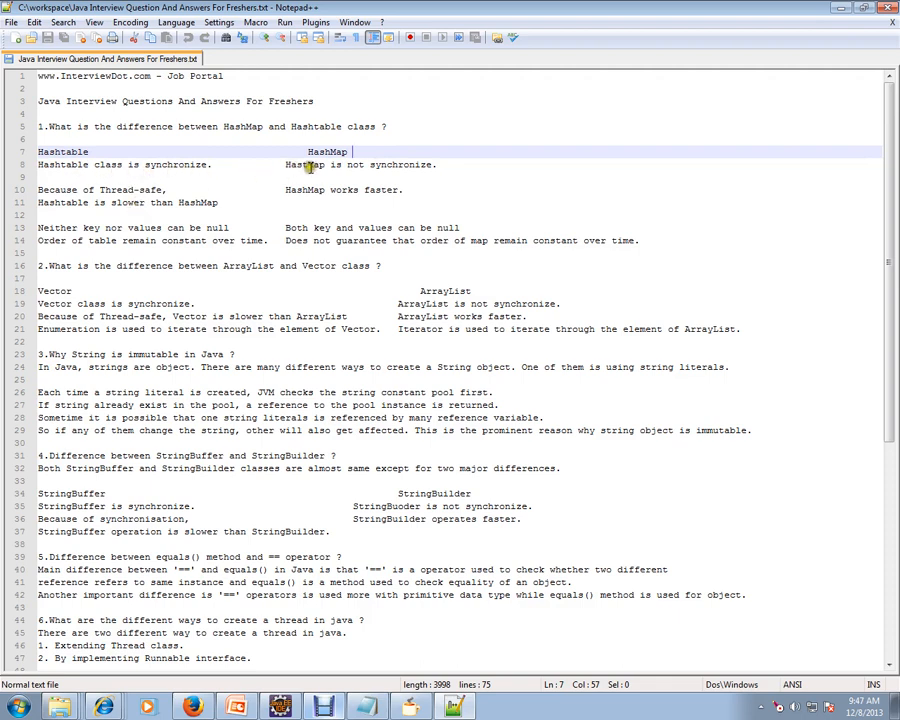
mouse_move(47, 190)
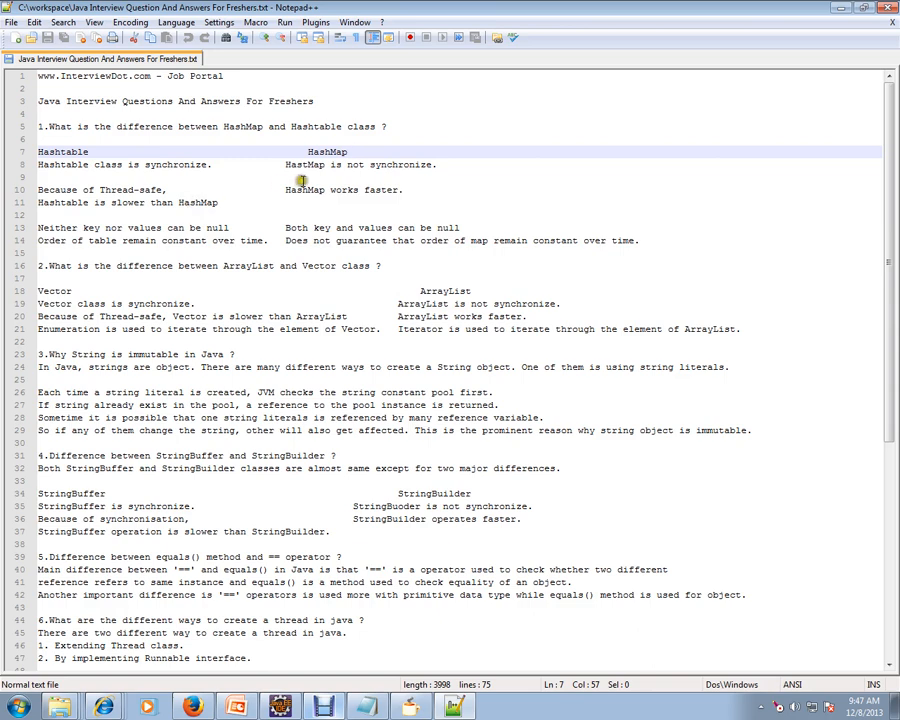
click(407, 189)
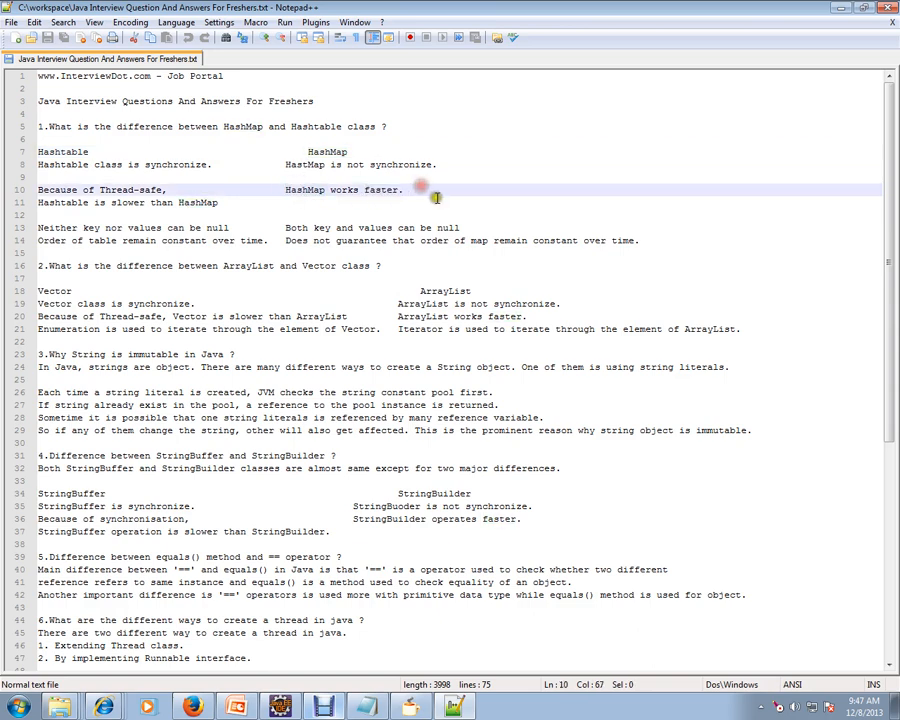
mouse_move(150, 256)
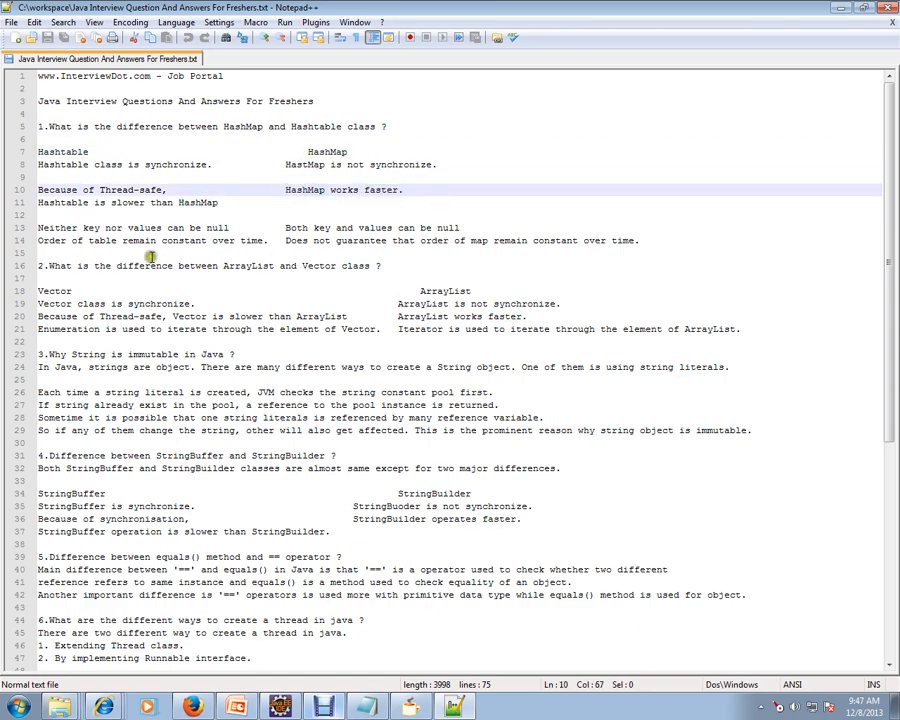
mouse_move(210, 230)
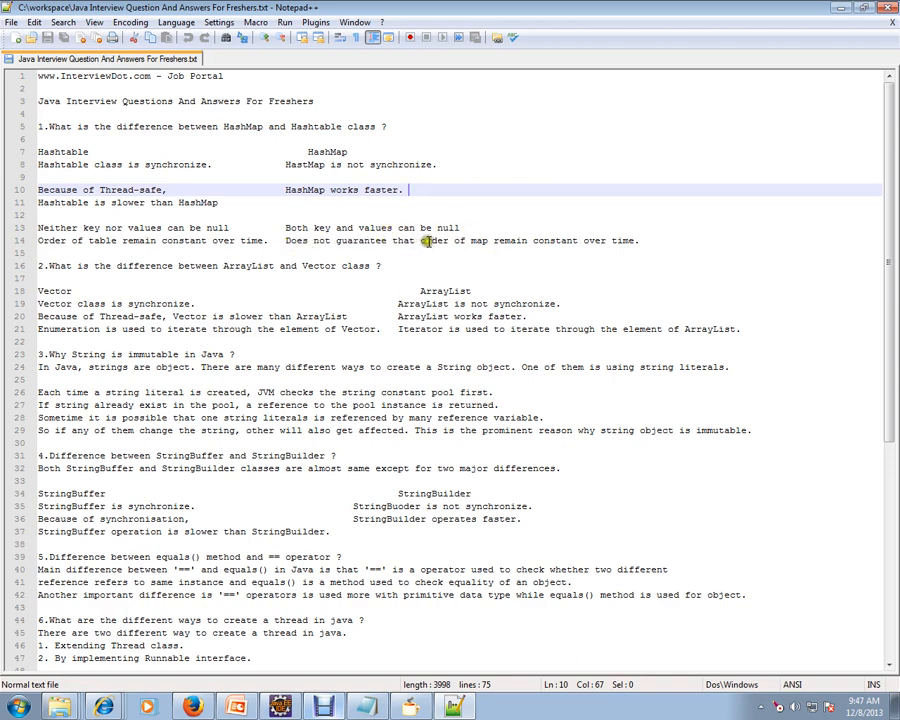
mouse_move(572, 237)
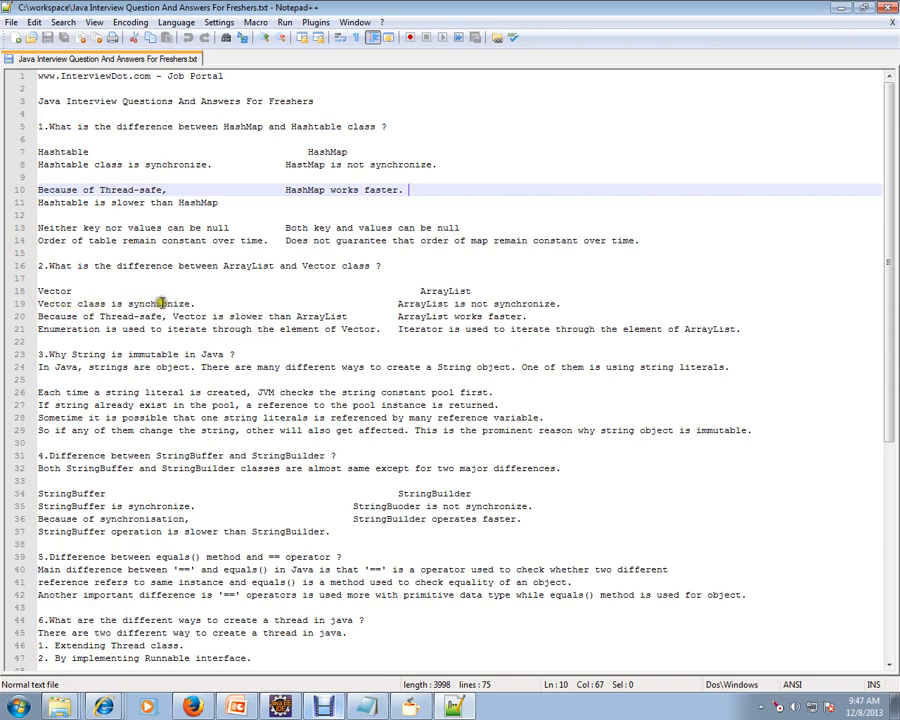
mouse_move(326, 339)
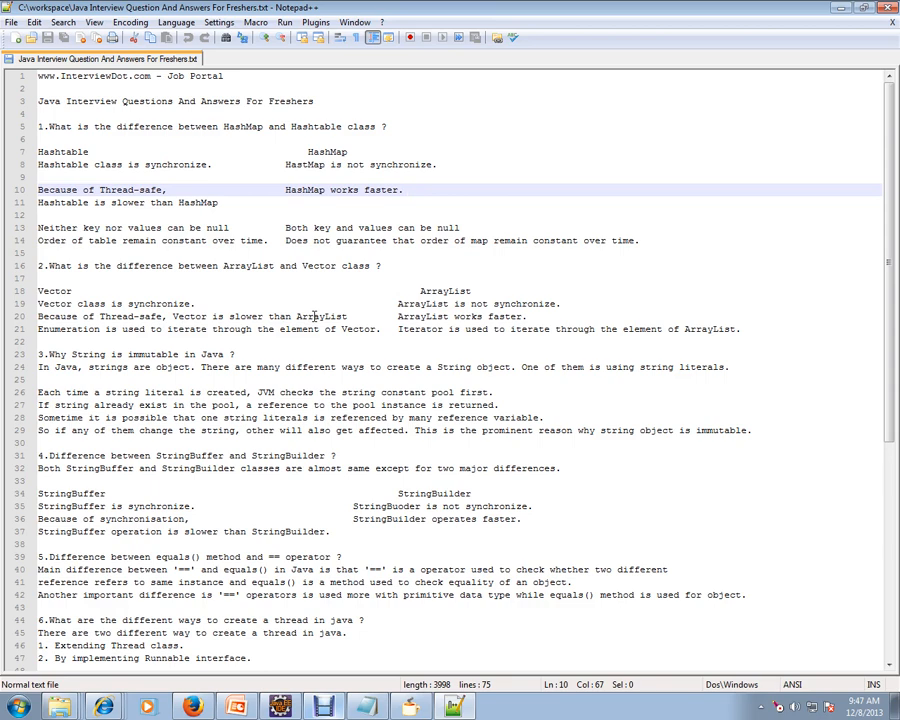
mouse_move(435, 316)
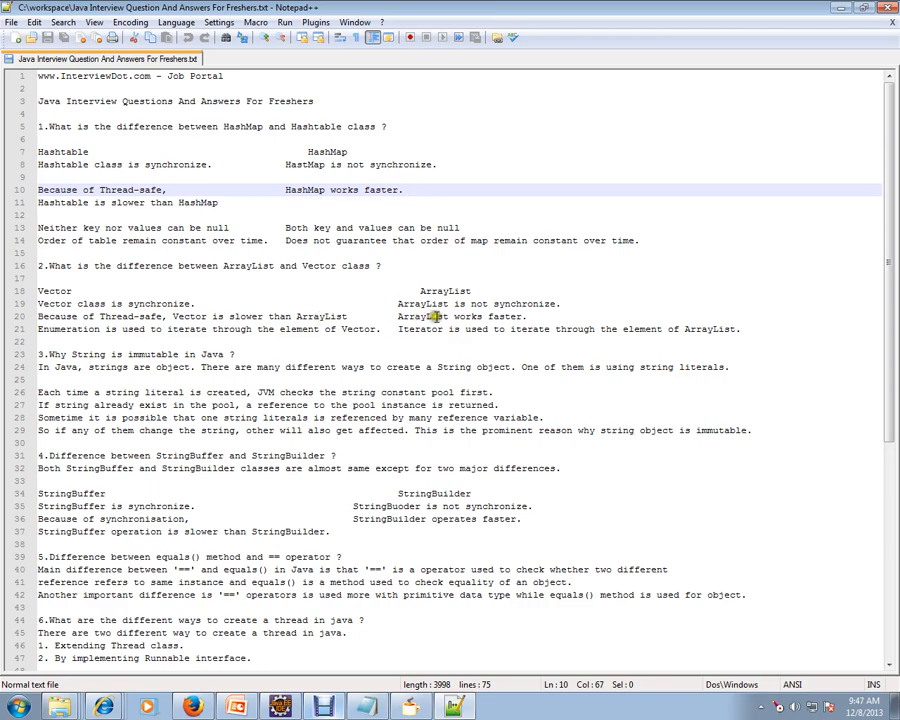
mouse_move(545, 307)
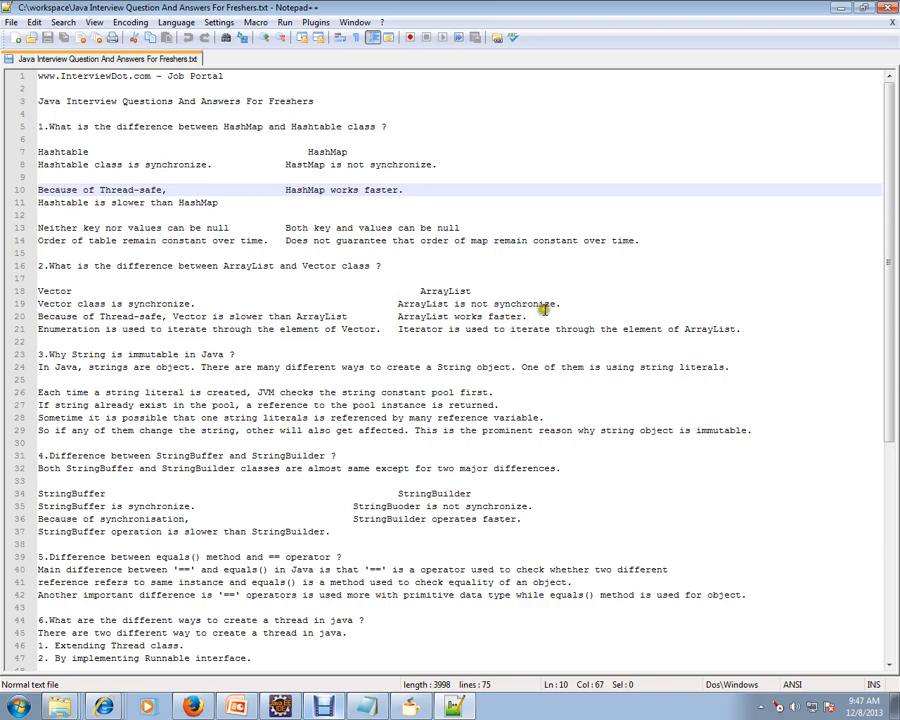
mouse_move(537, 315)
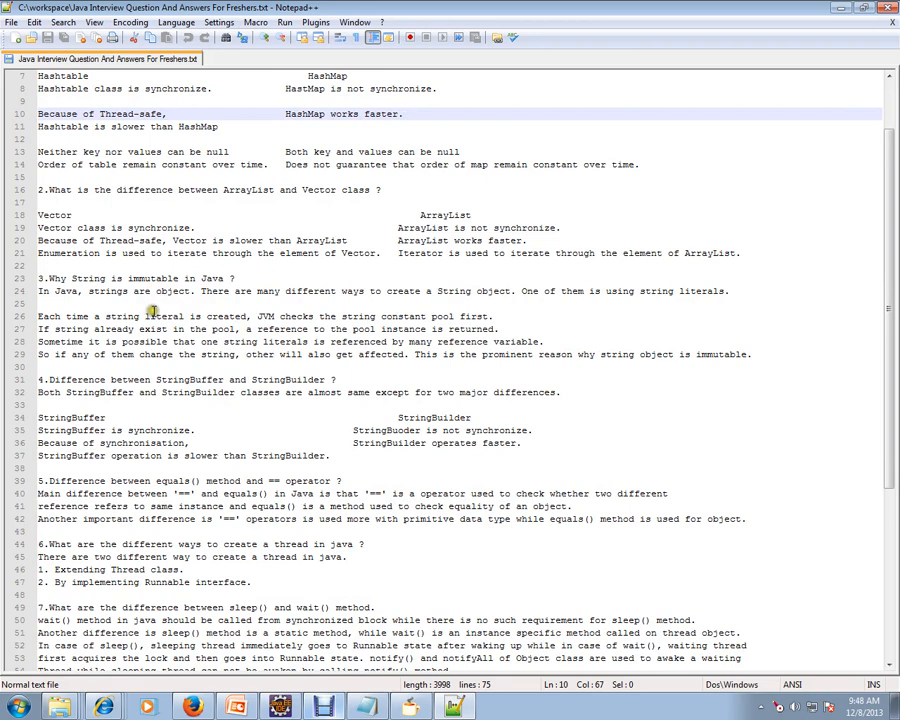
mouse_move(155, 313)
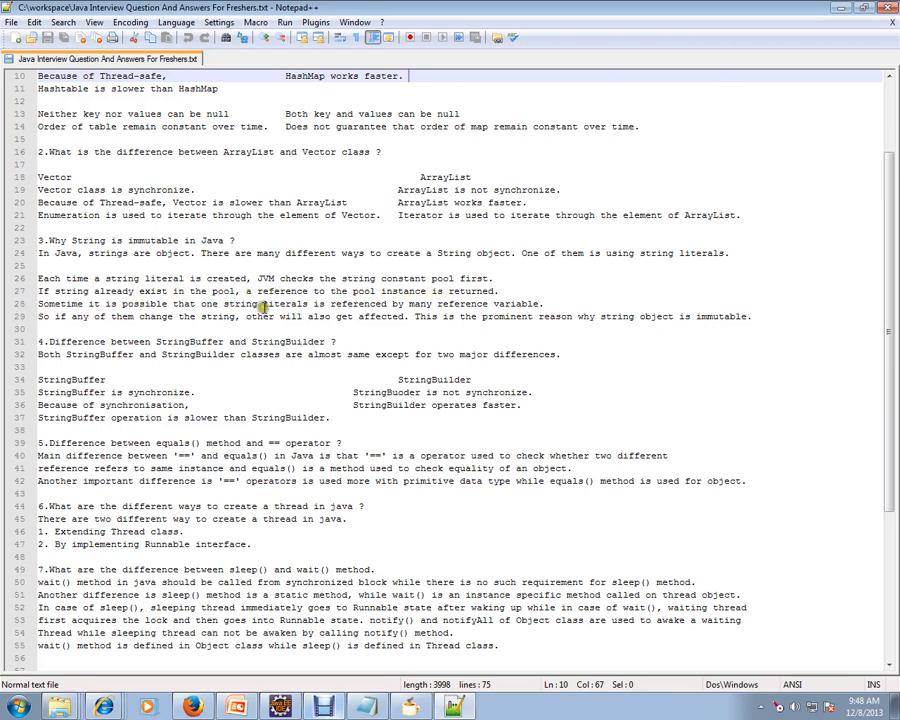
mouse_move(402, 303)
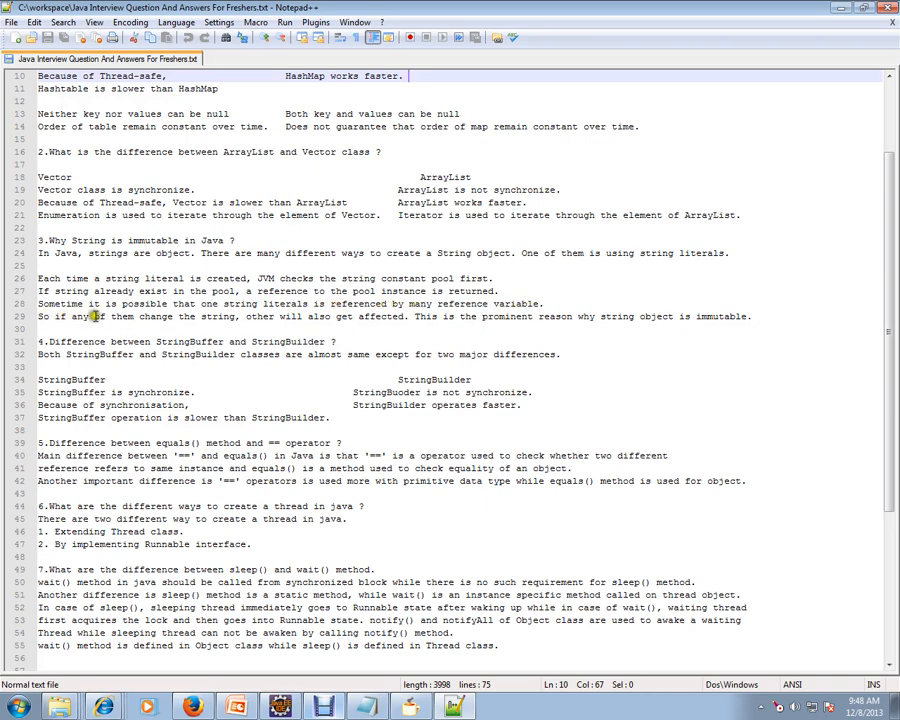
mouse_move(268, 318)
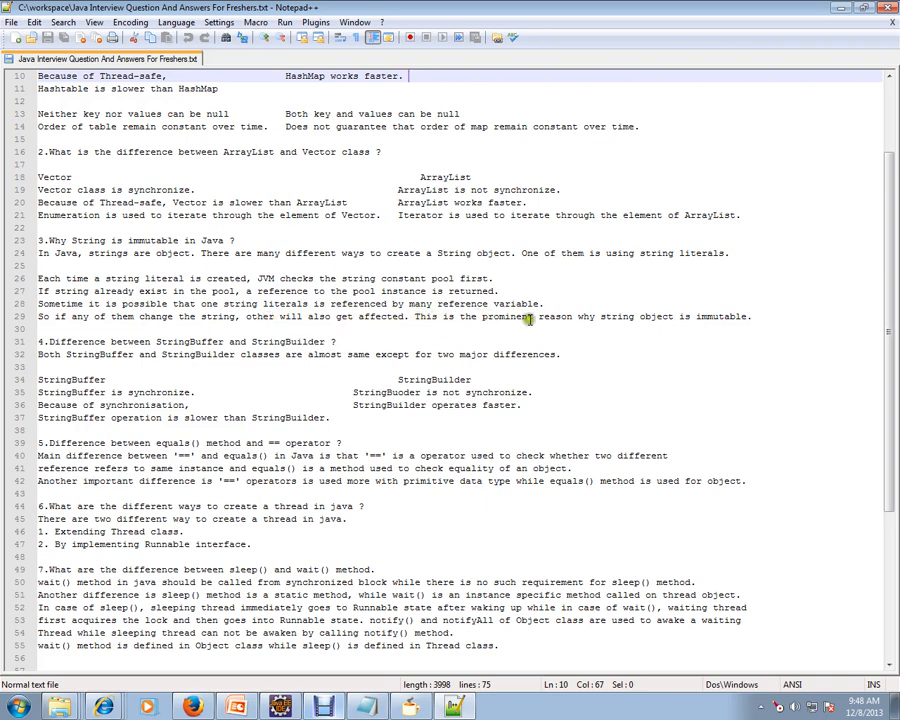
click(752, 316)
text(St)
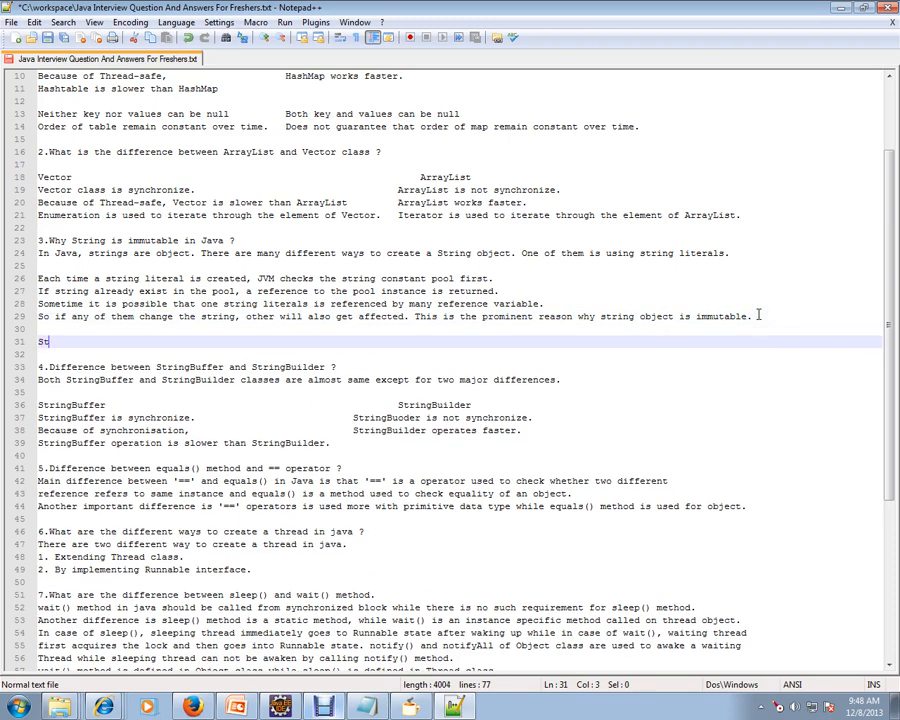
text(ring)
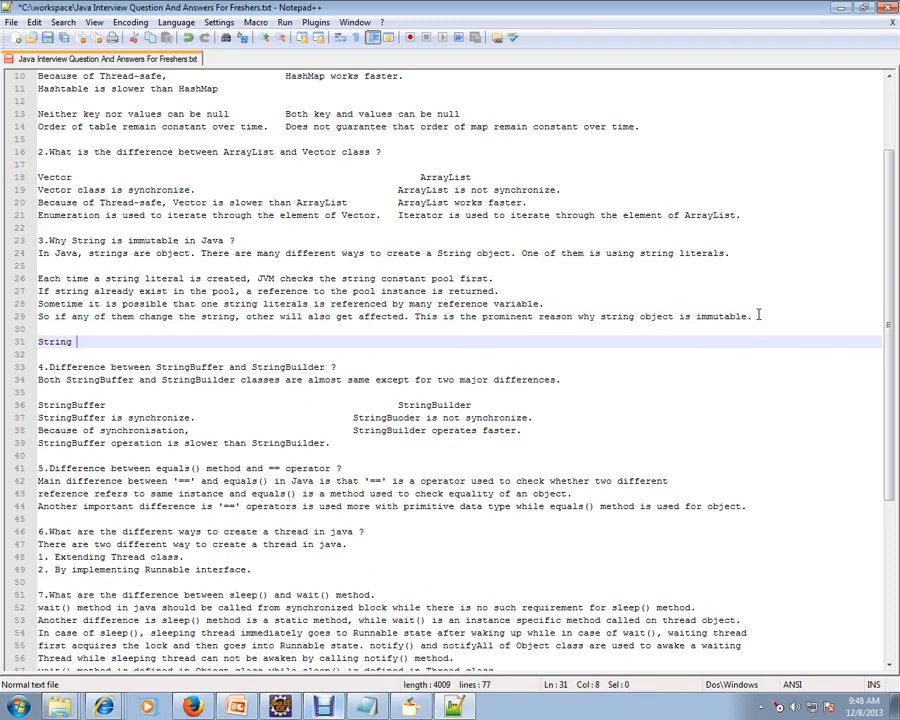
text(str1)
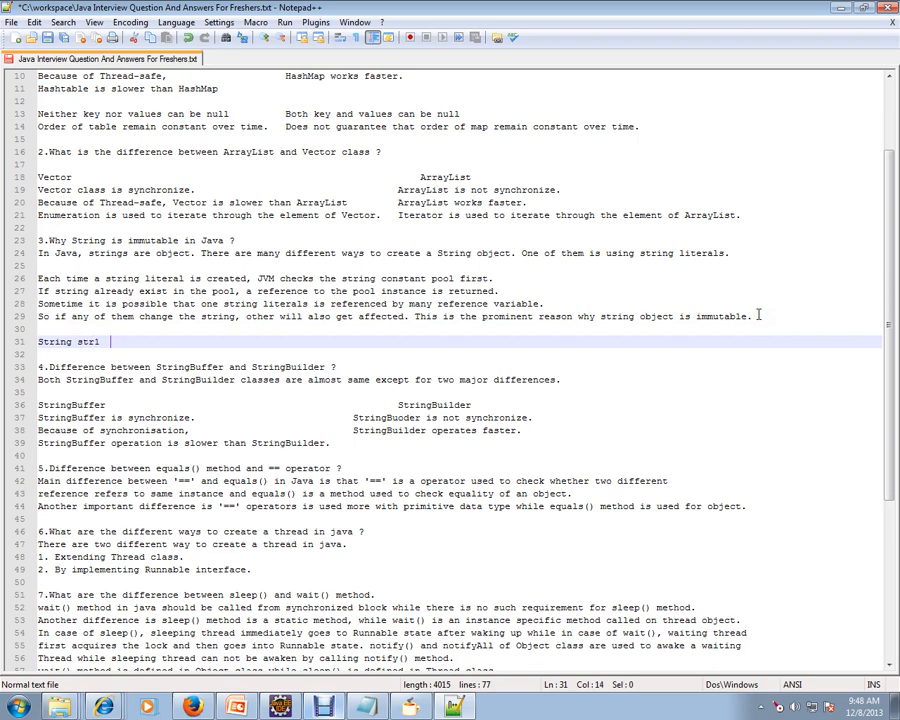
text(= "he)
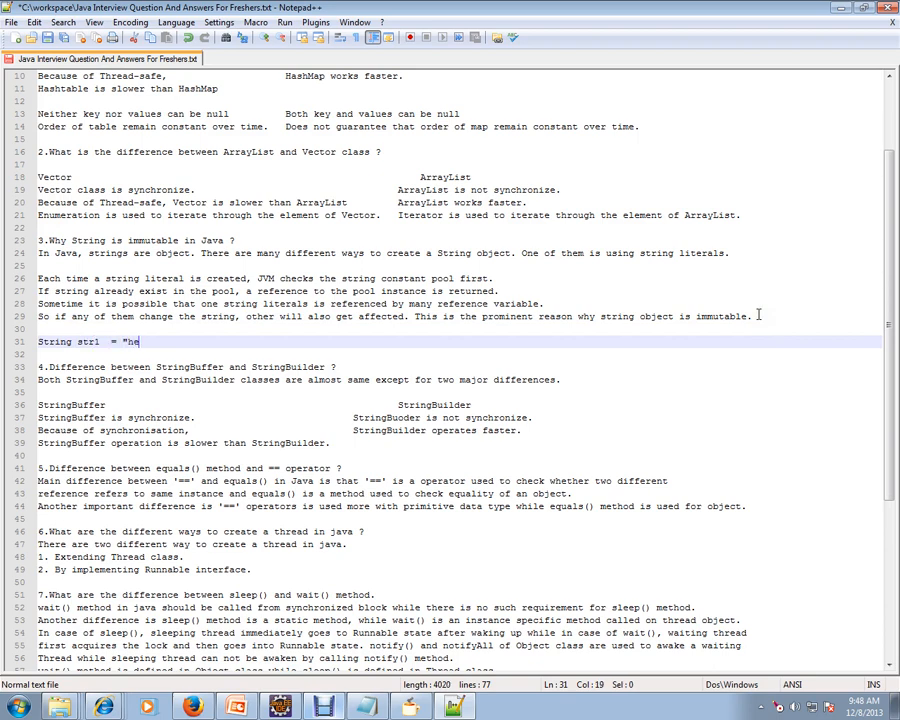
text(llo")
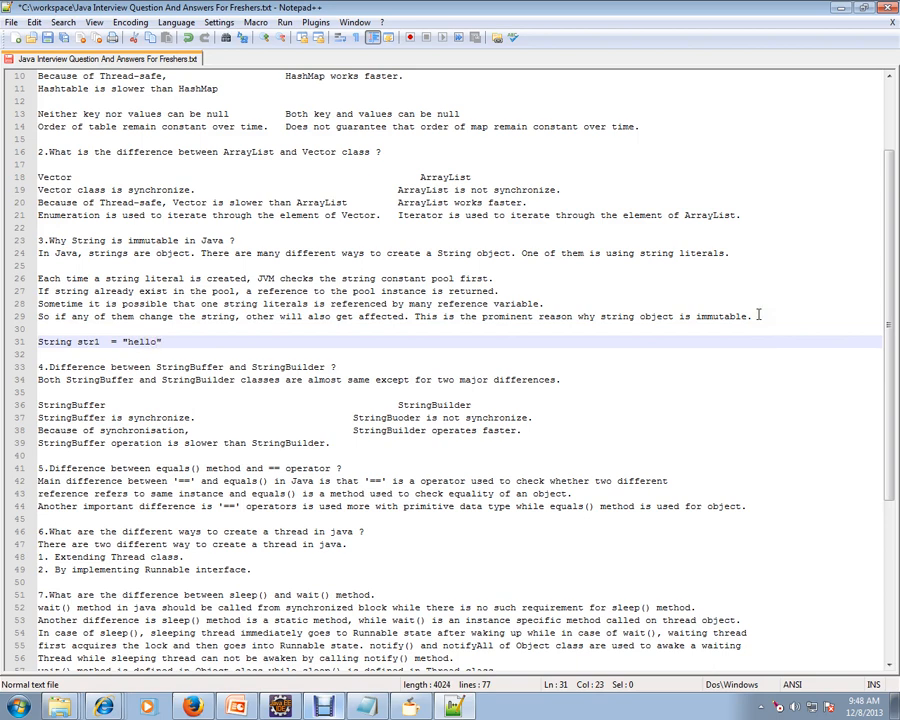
Step: Add a second line below declaring String str2 = "hello"
key(enter)
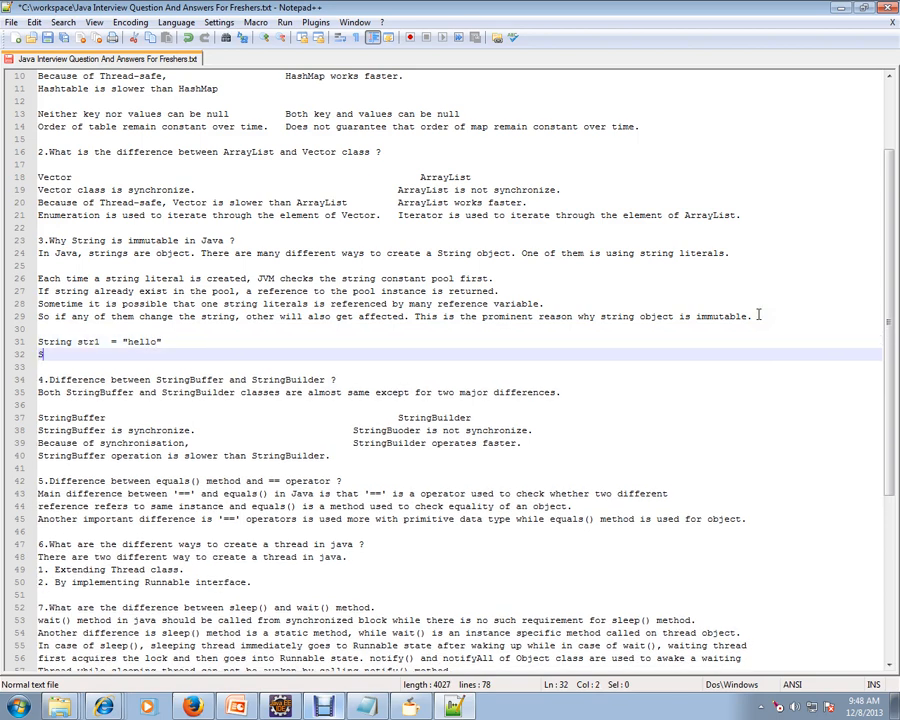
text(tring str2  =)
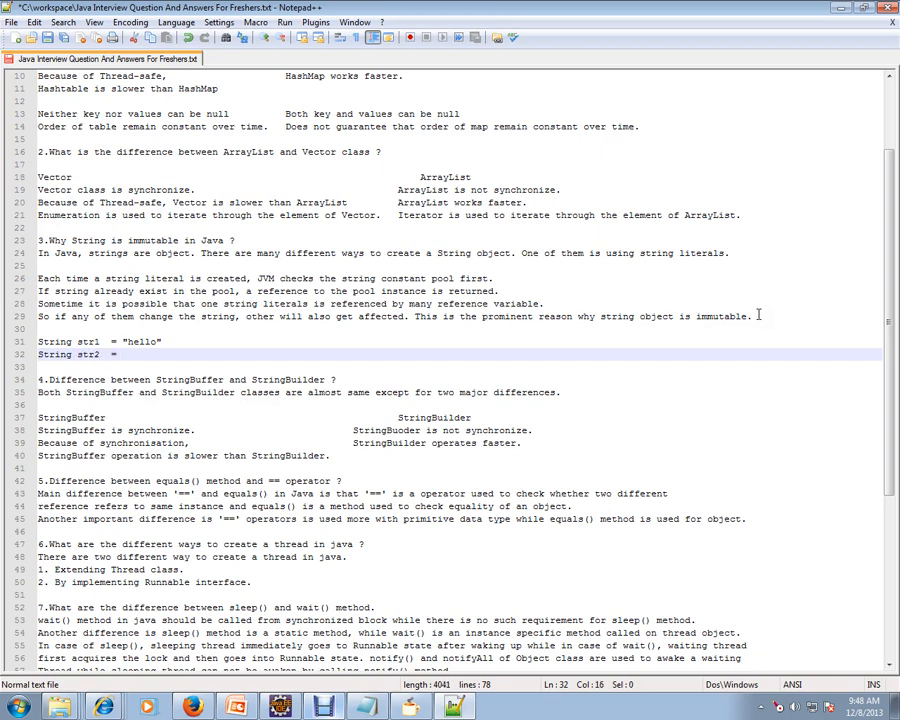
text("he)
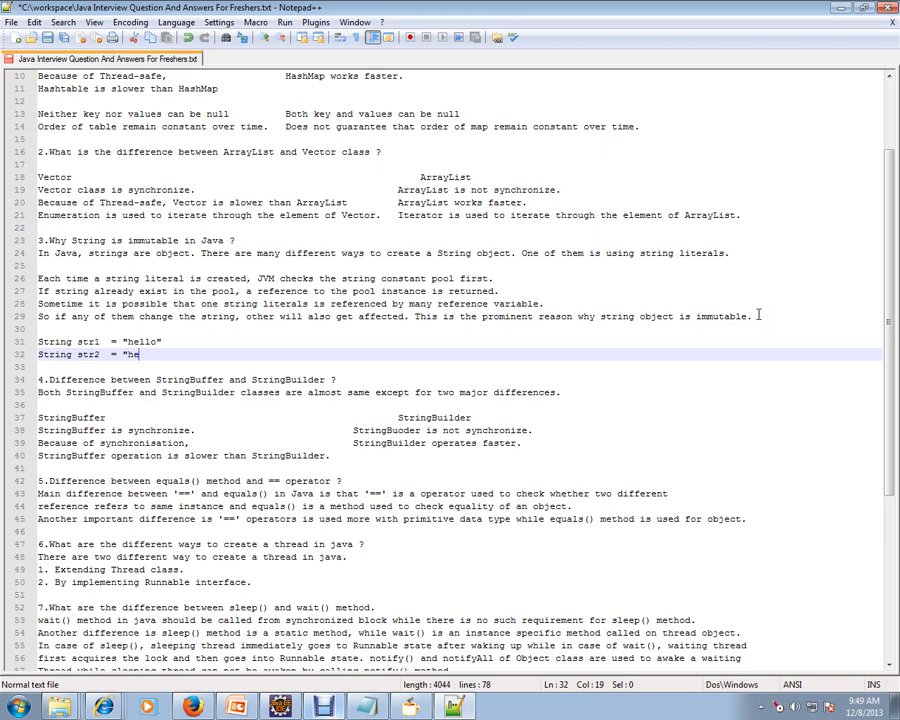
text(llo)
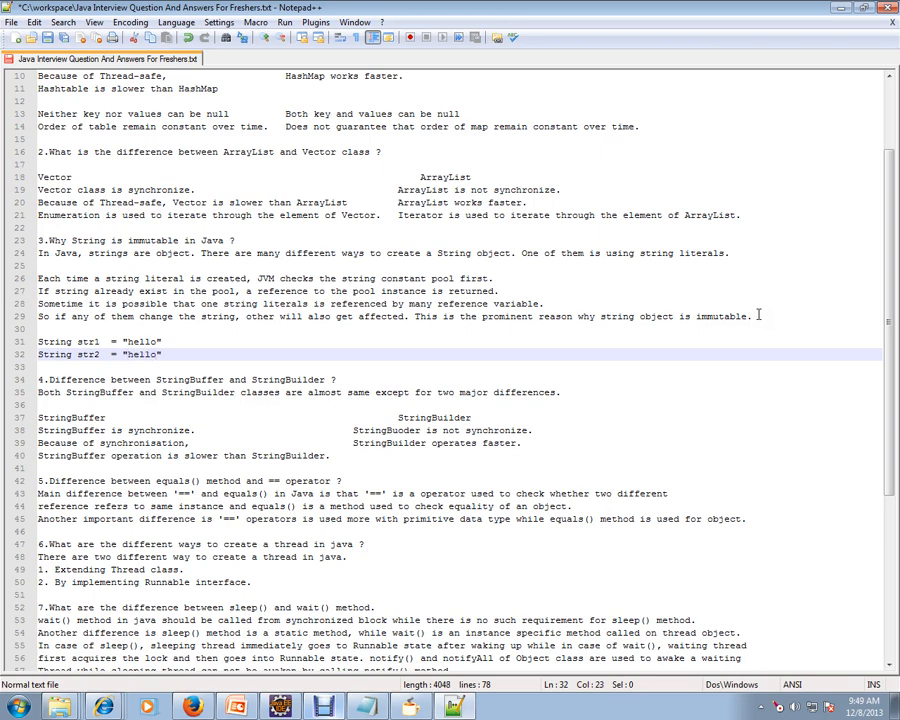
mouse_move(83, 331)
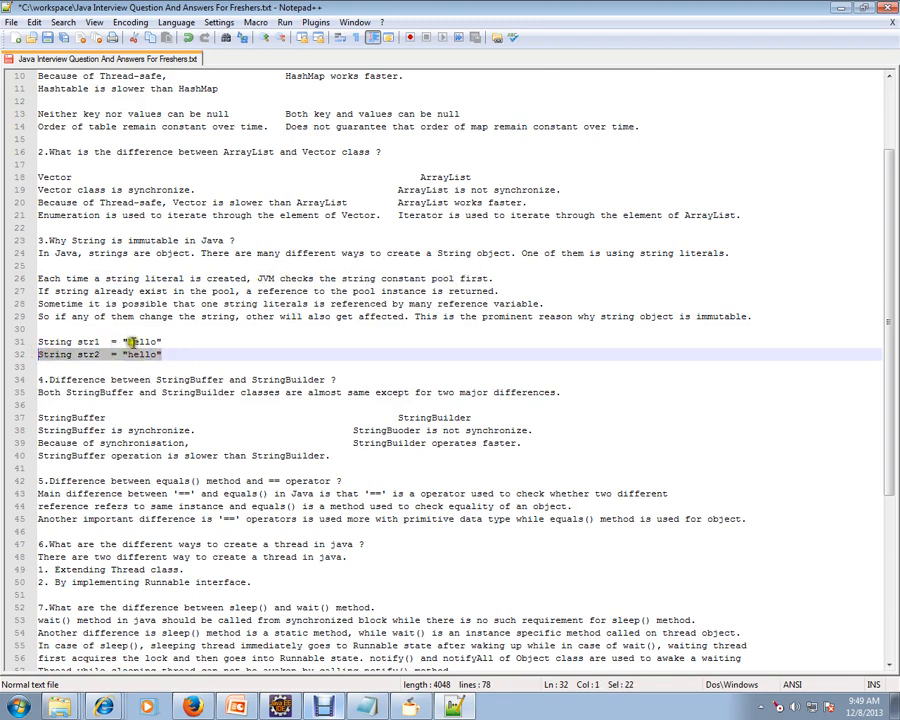
Step: Append the comparison str1 == str2 after the str2 line
double_click(143, 341)
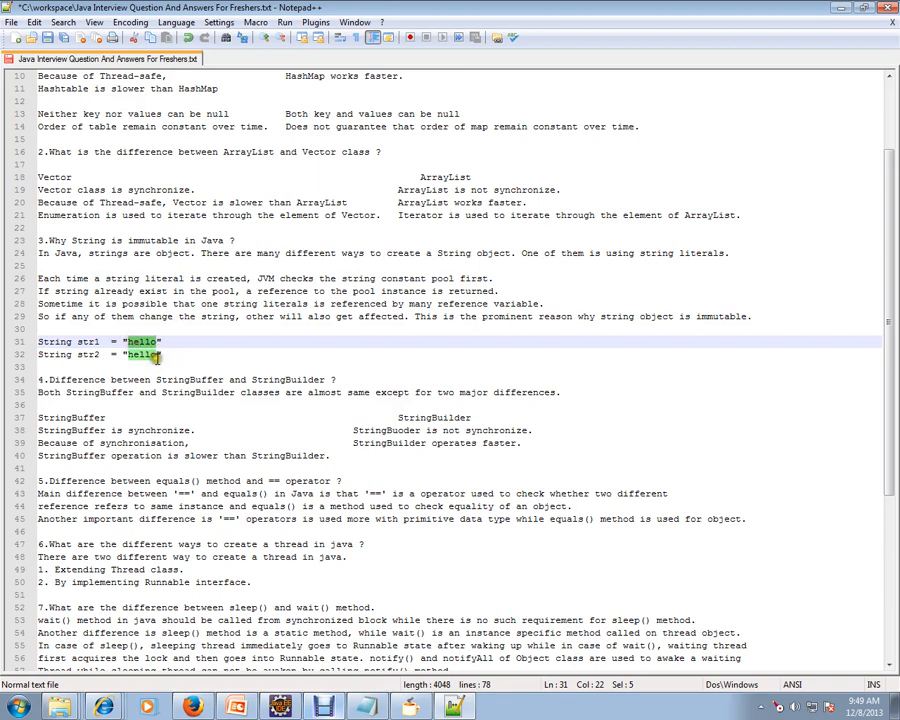
click(148, 342)
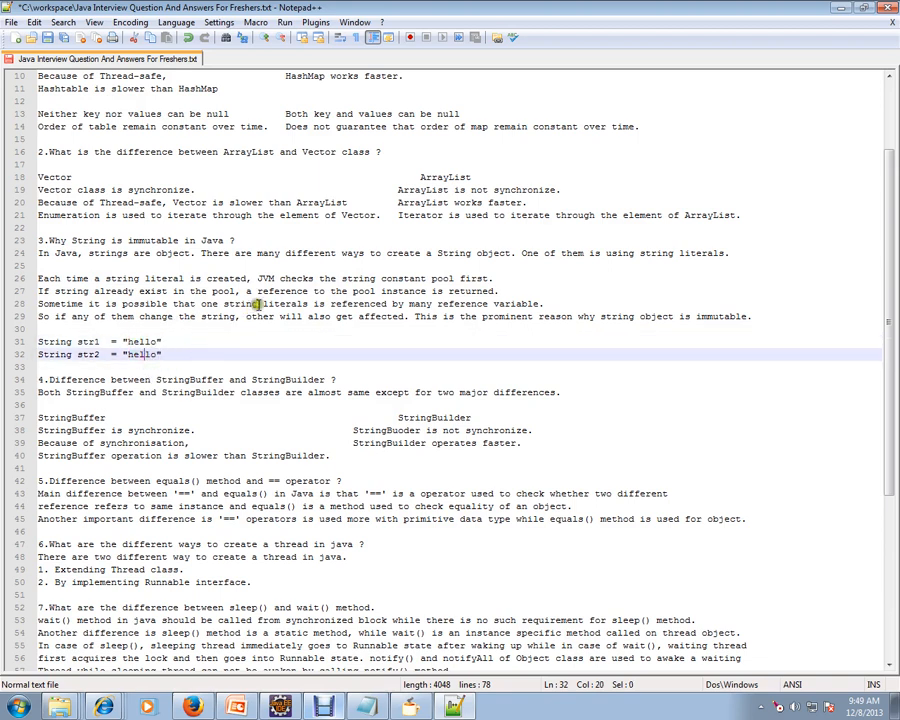
click(184, 354)
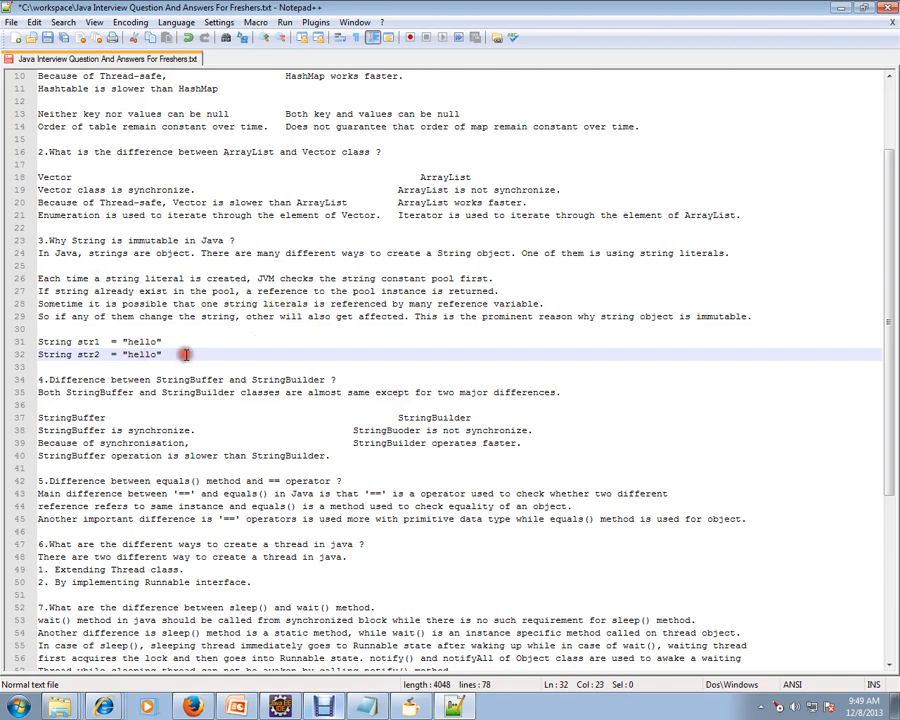
text(str)
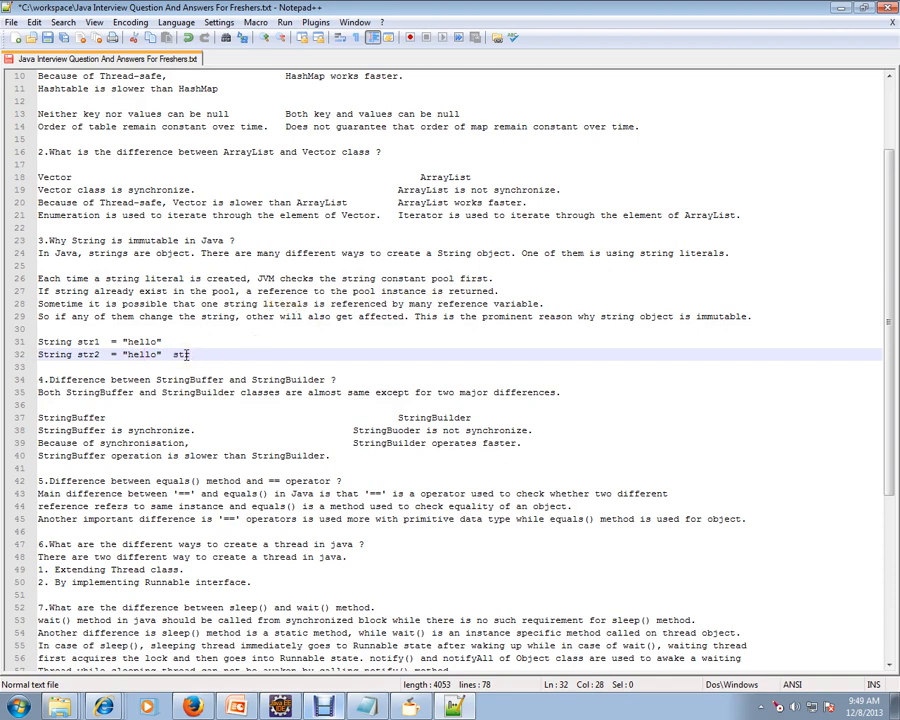
text(==)
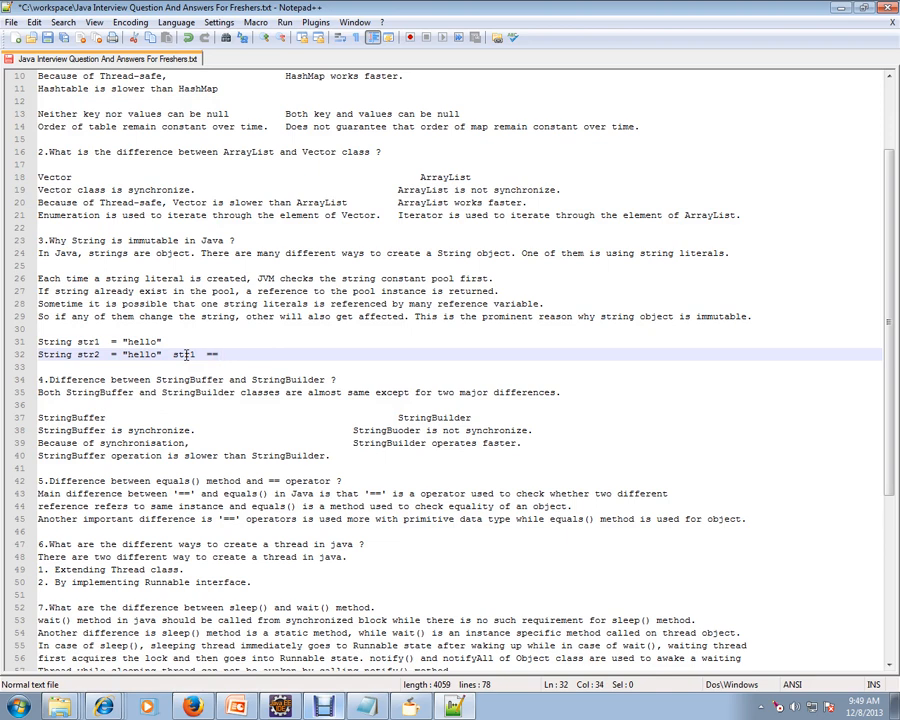
text(sr)
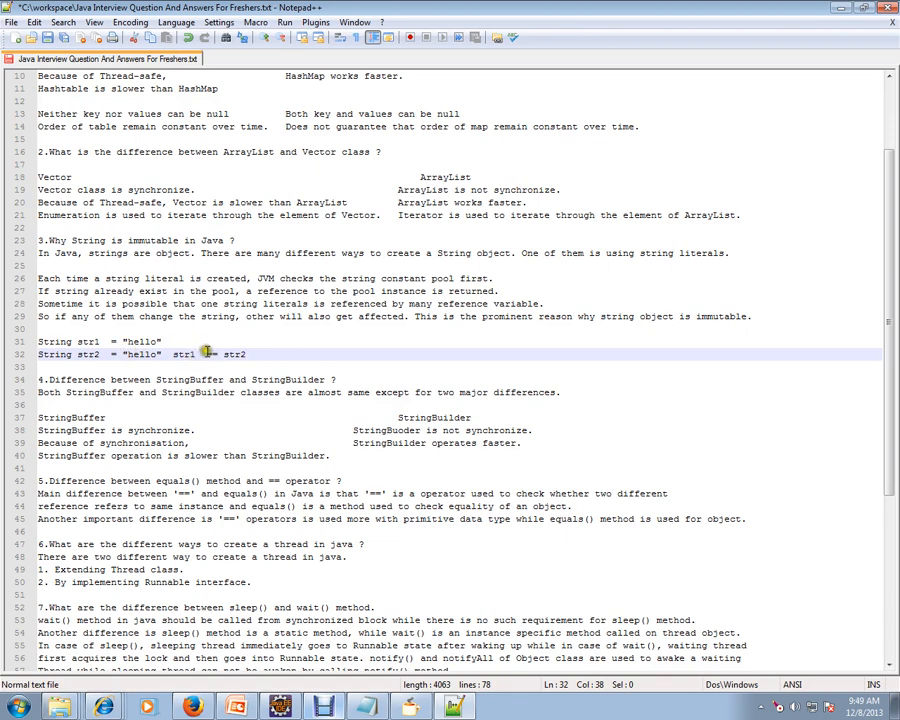
scroll(down, 3)
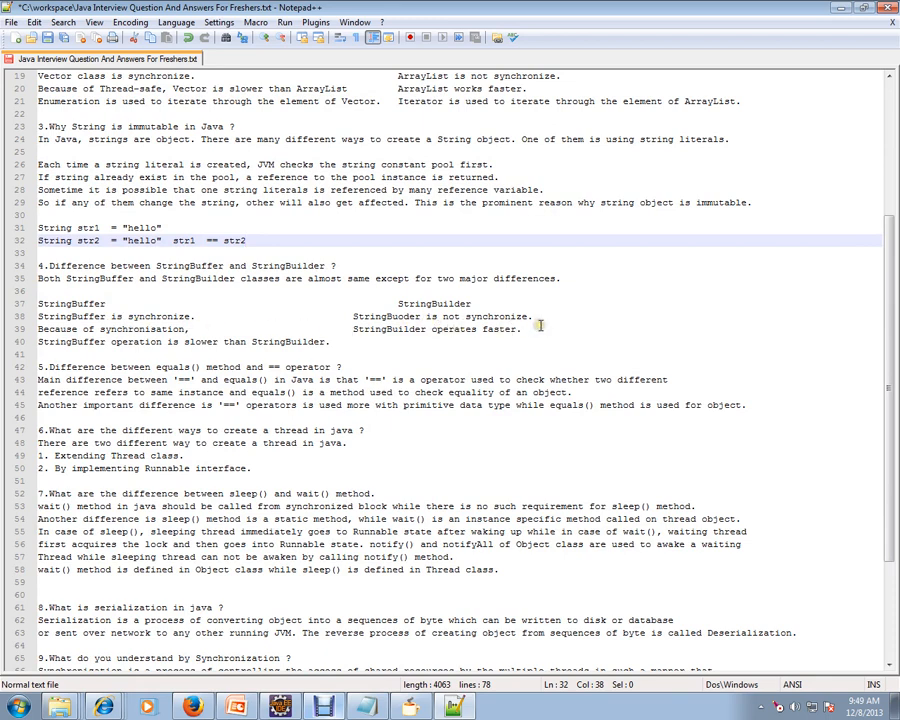
scroll(down, 3)
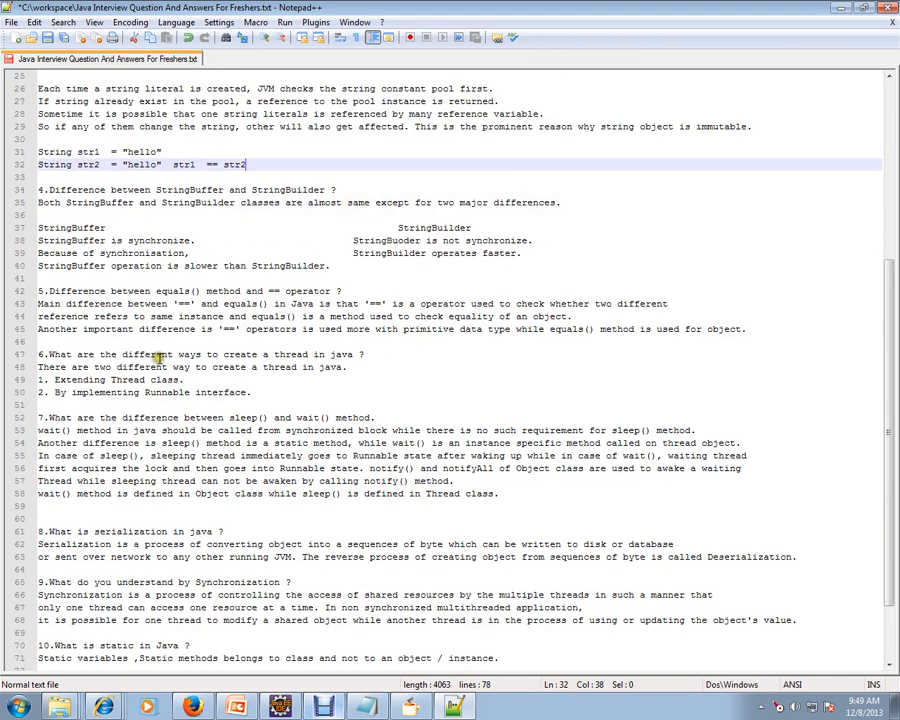
scroll(down, 3)
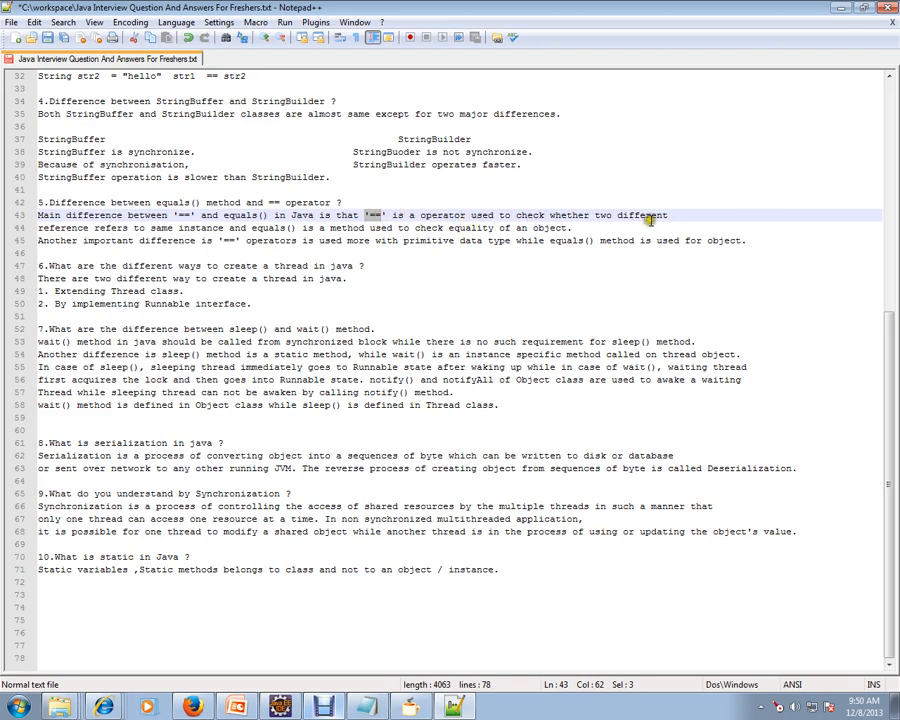
double_click(63, 228)
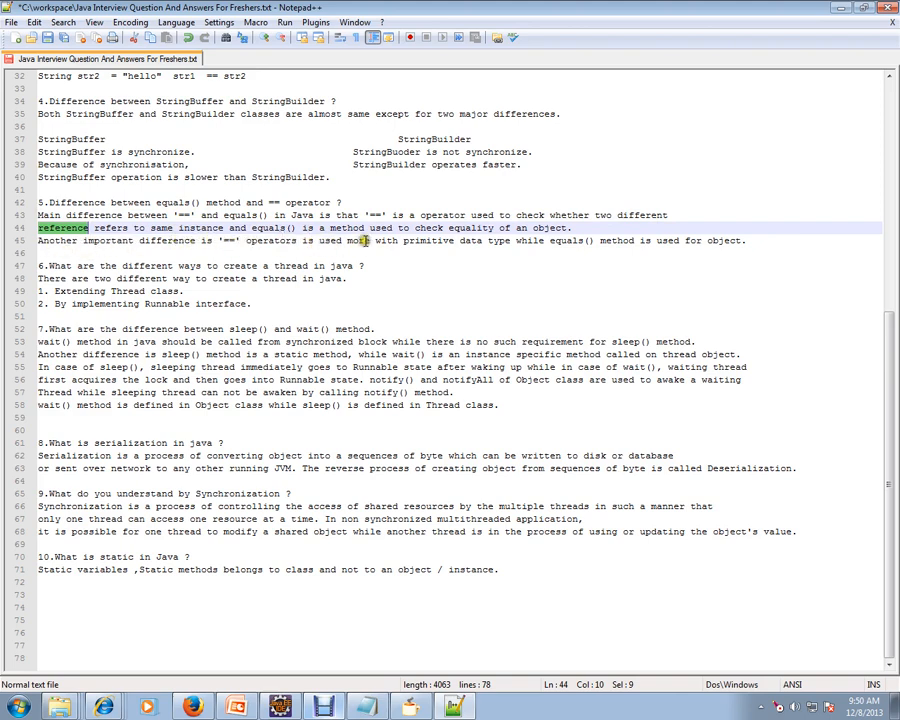
mouse_move(540, 240)
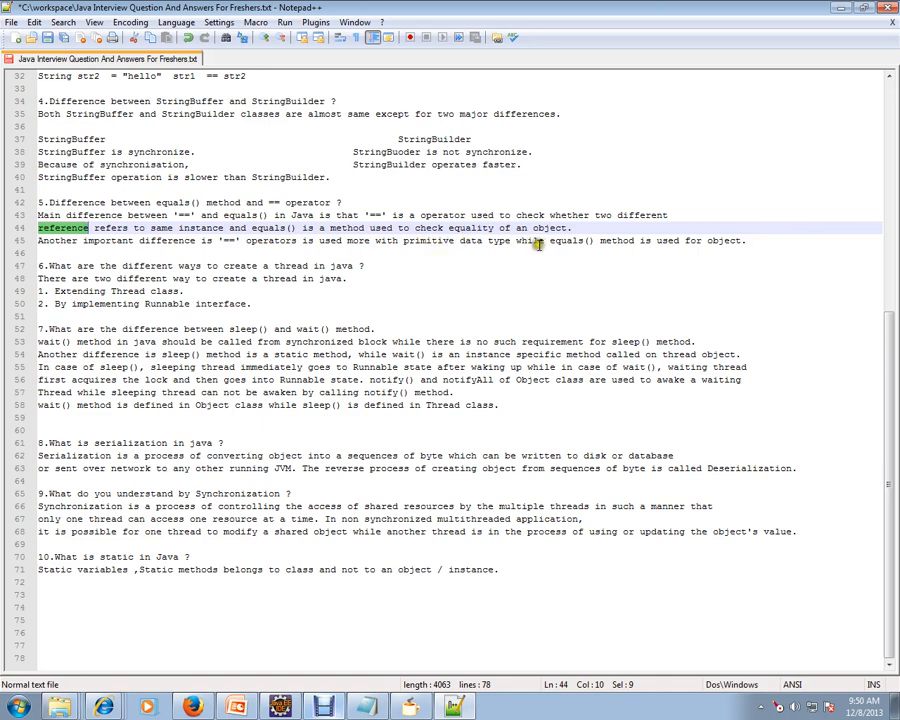
mouse_move(710, 240)
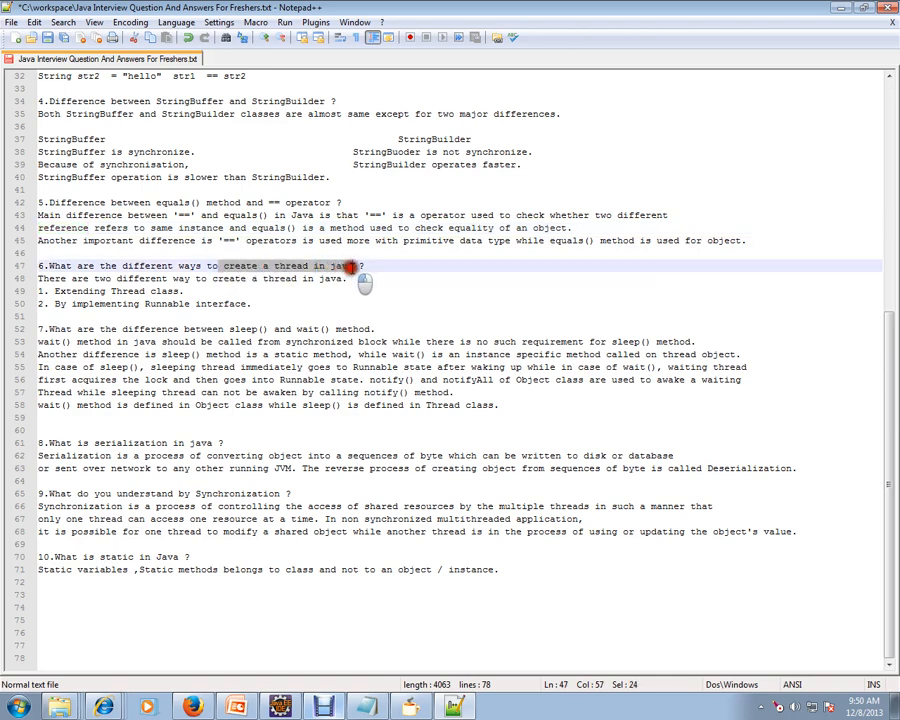
Step: Append 'yourclass extends Thread' to the 'Extending Thread class.' line 49
click(183, 291)
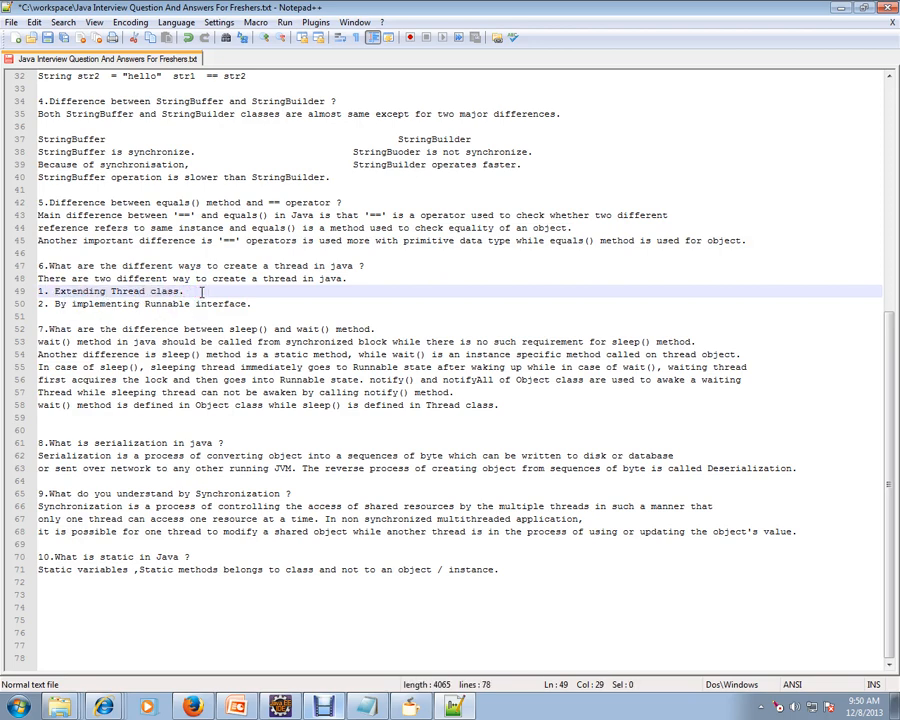
text(your)
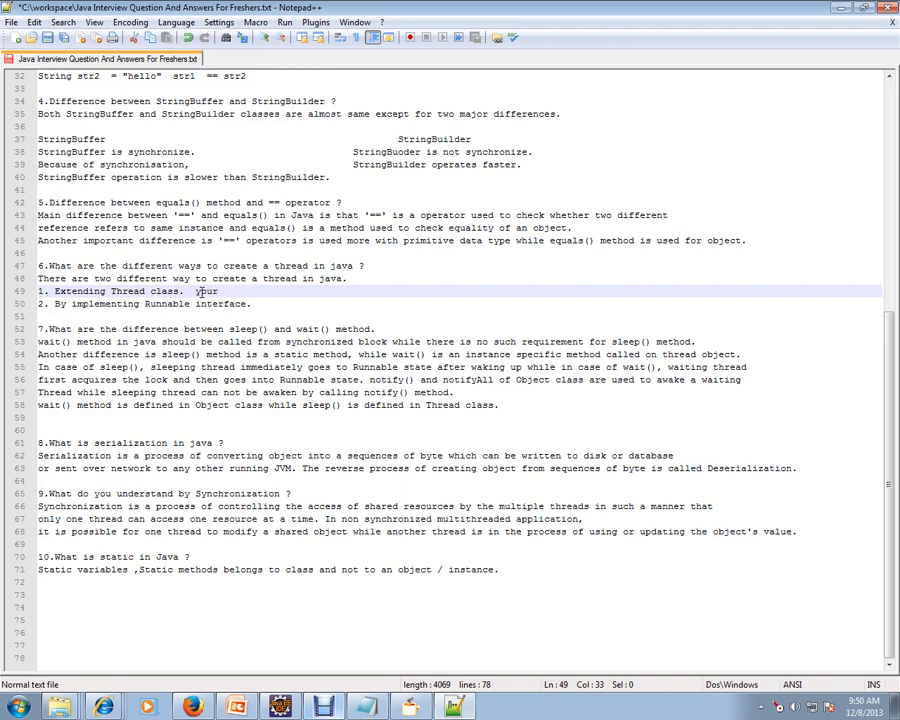
text(clas)
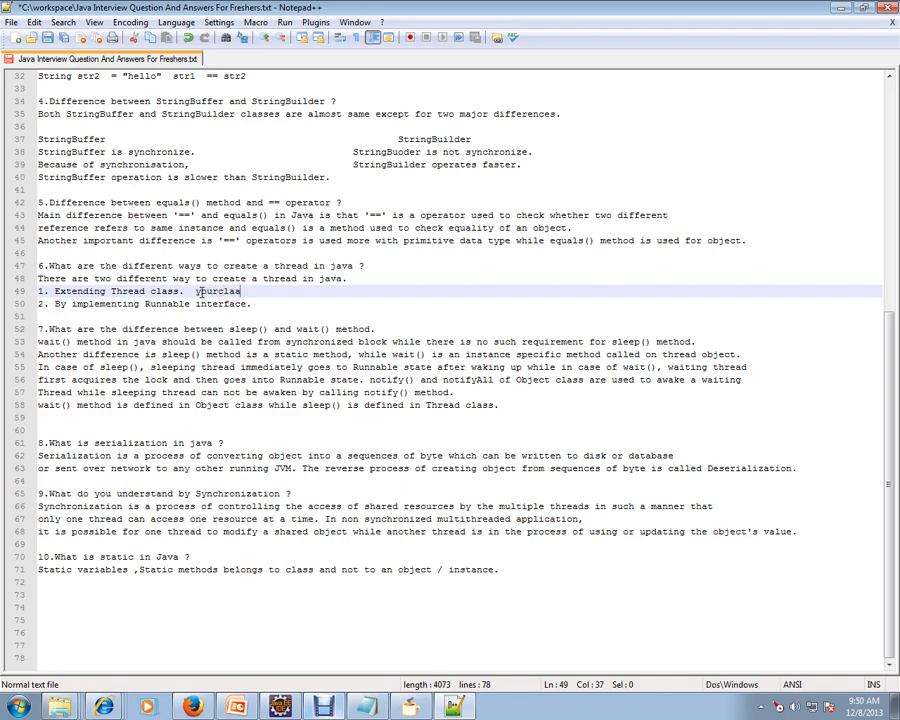
text(ex)
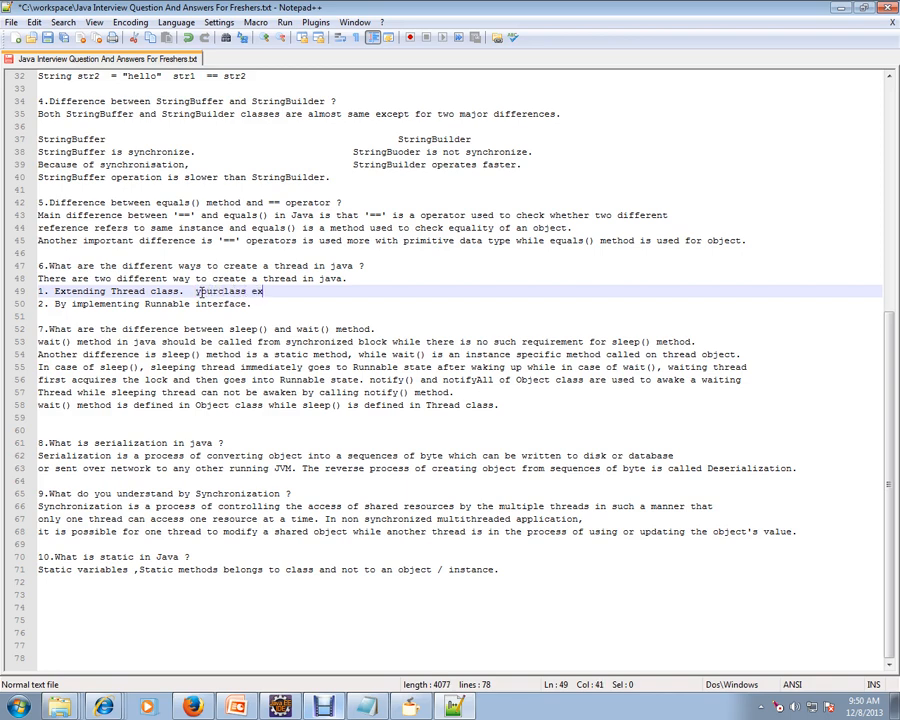
text(tends)
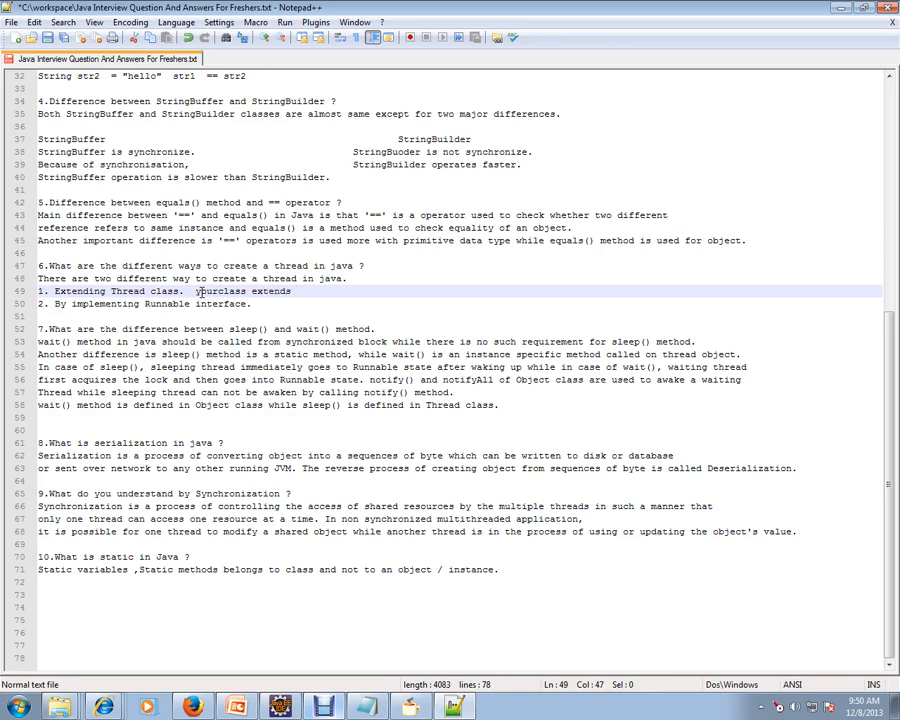
text(Th)
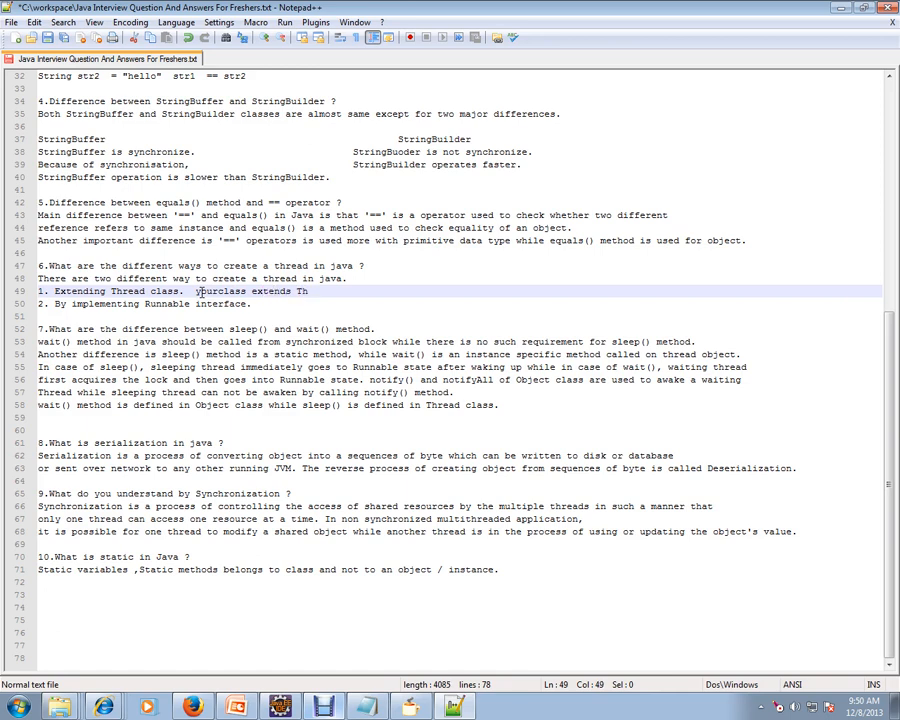
text(read)
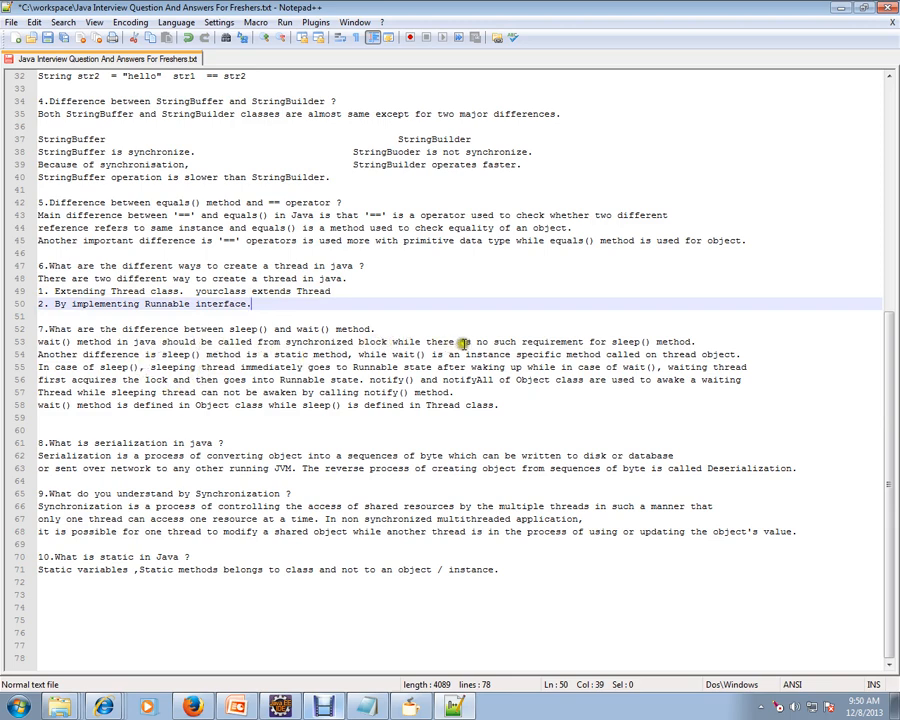
mouse_move(558, 347)
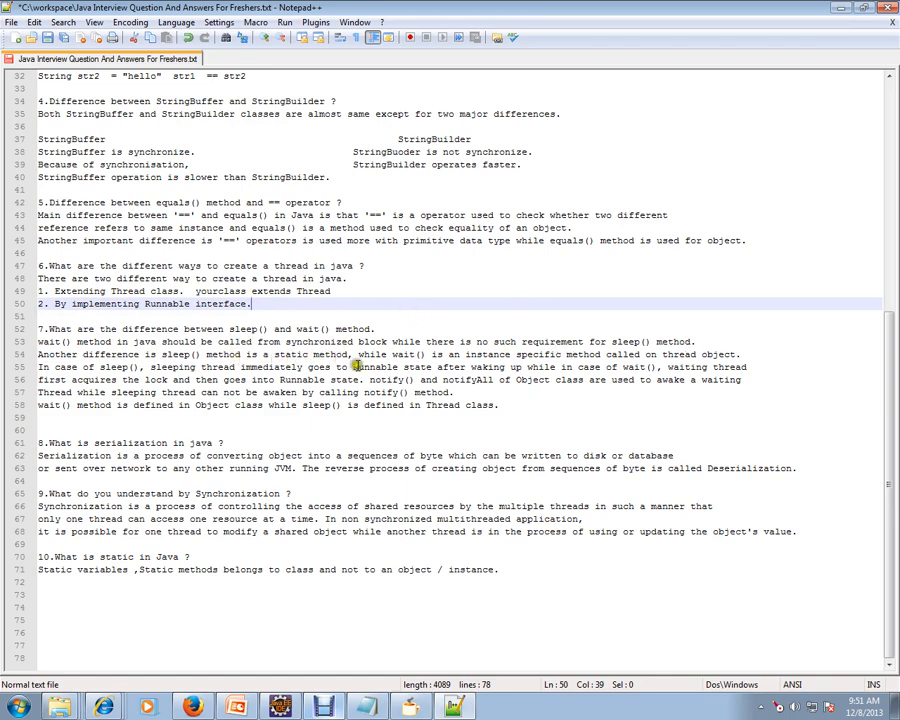
mouse_move(508, 358)
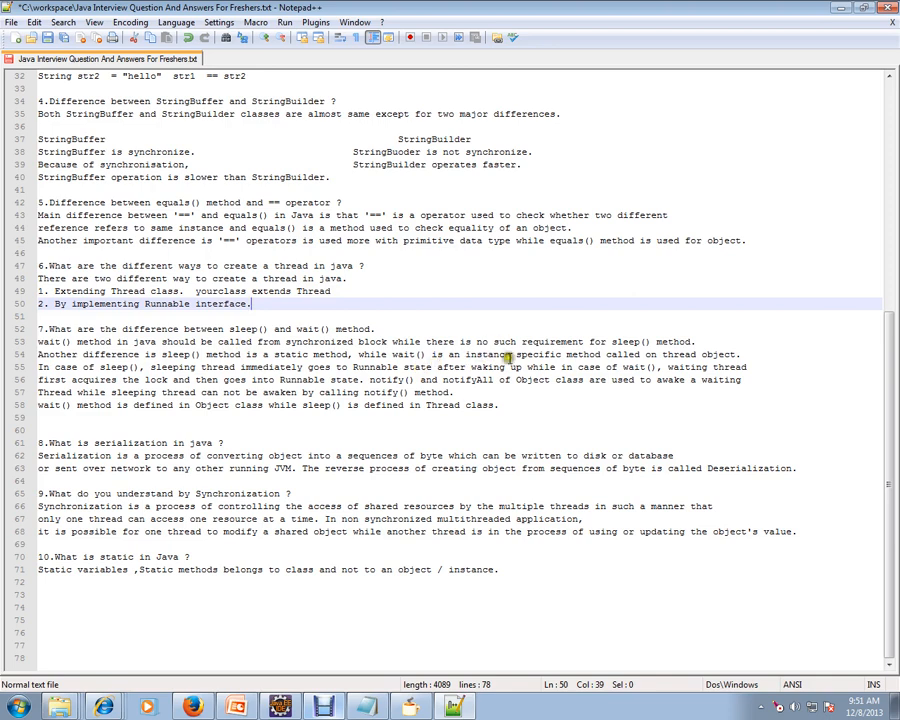
mouse_move(675, 354)
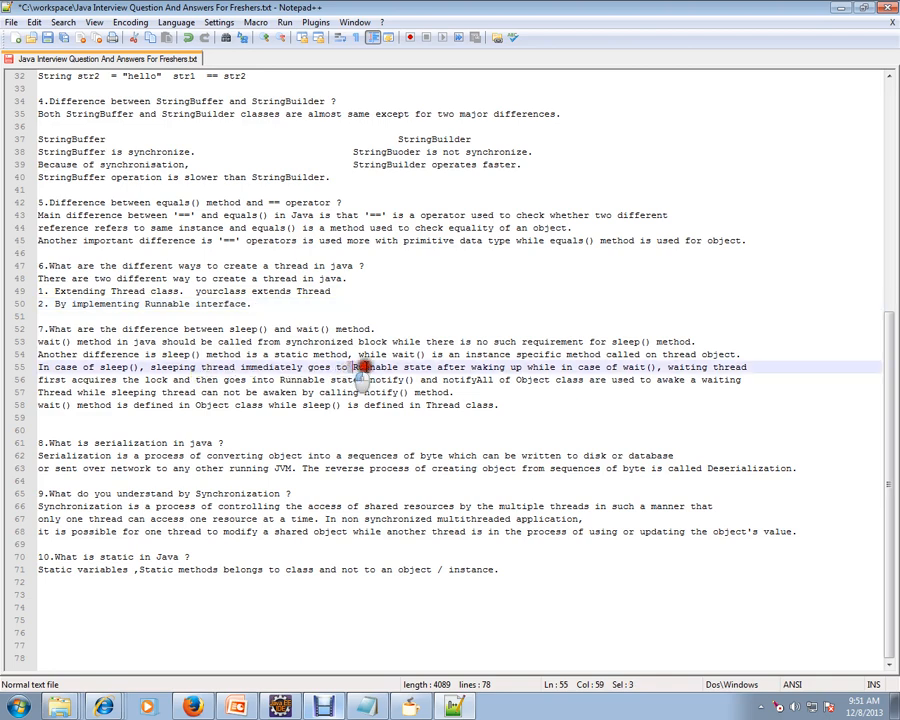
drag(360, 367, 505, 387)
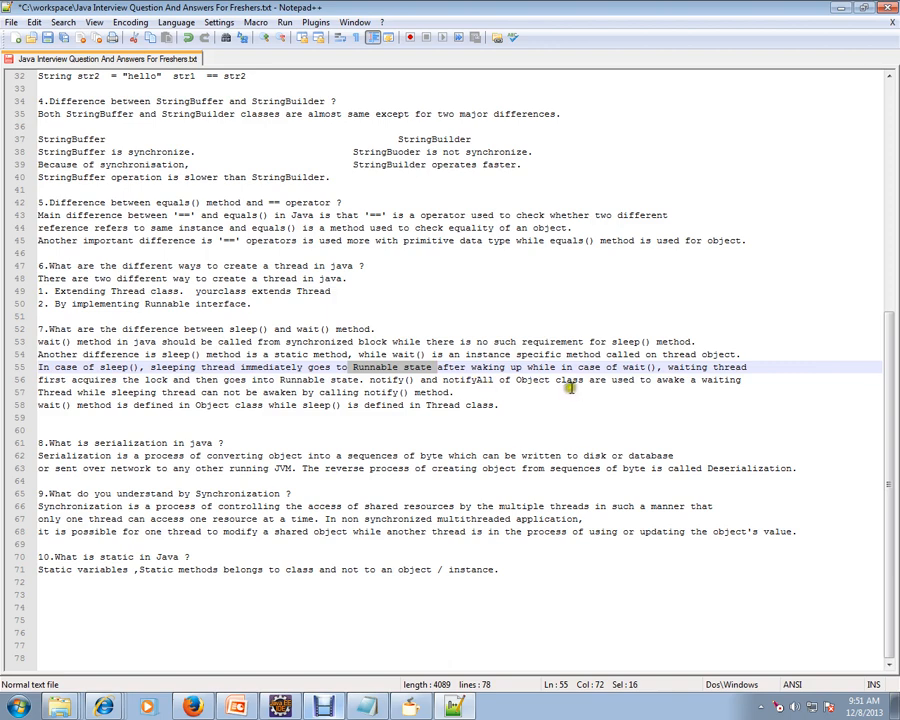
mouse_move(675, 390)
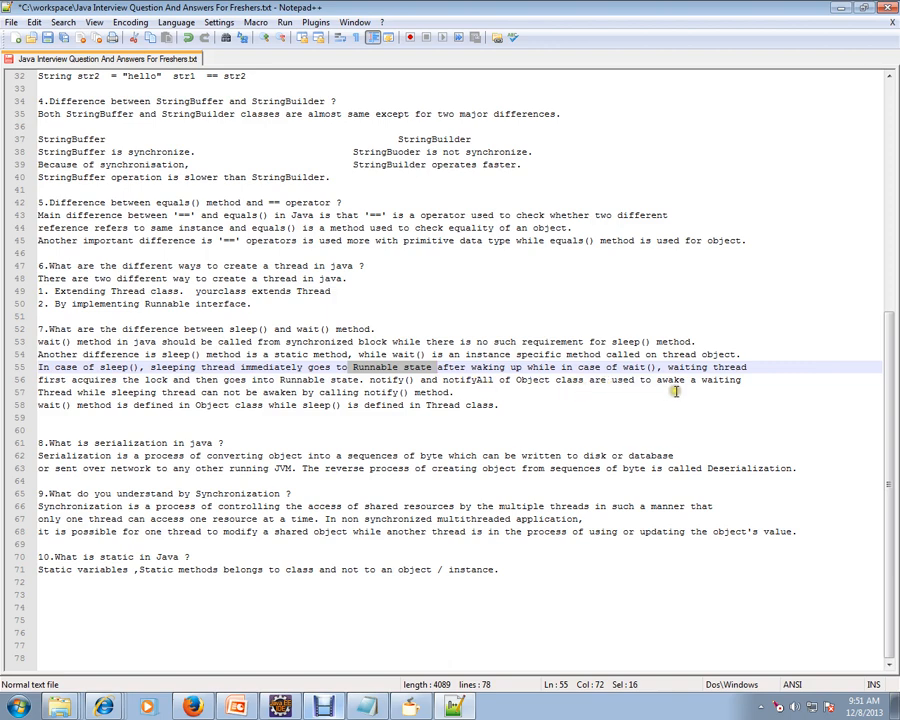
mouse_move(333, 412)
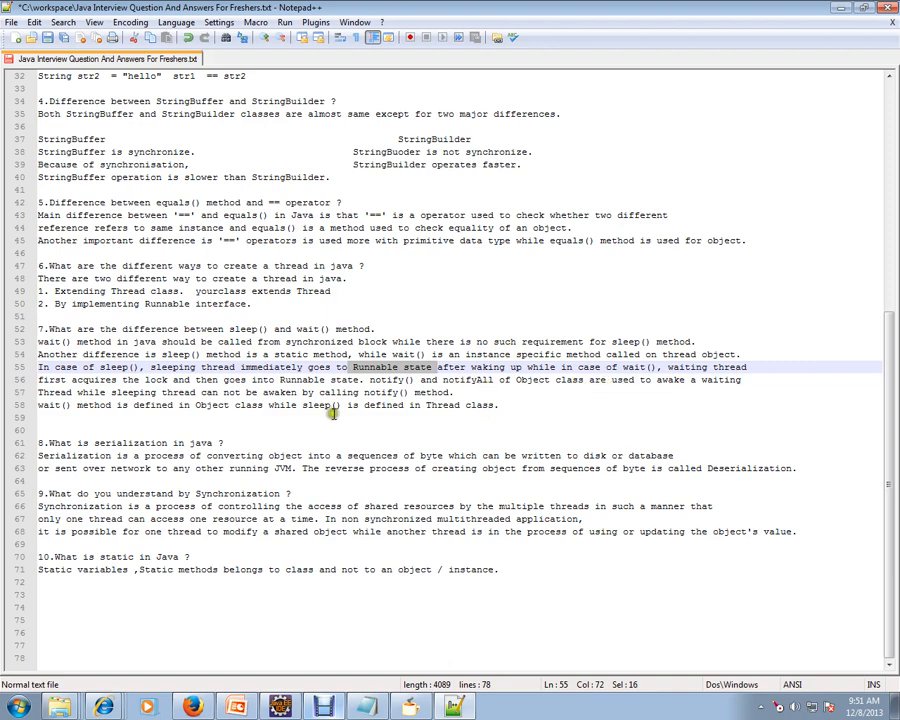
mouse_move(468, 392)
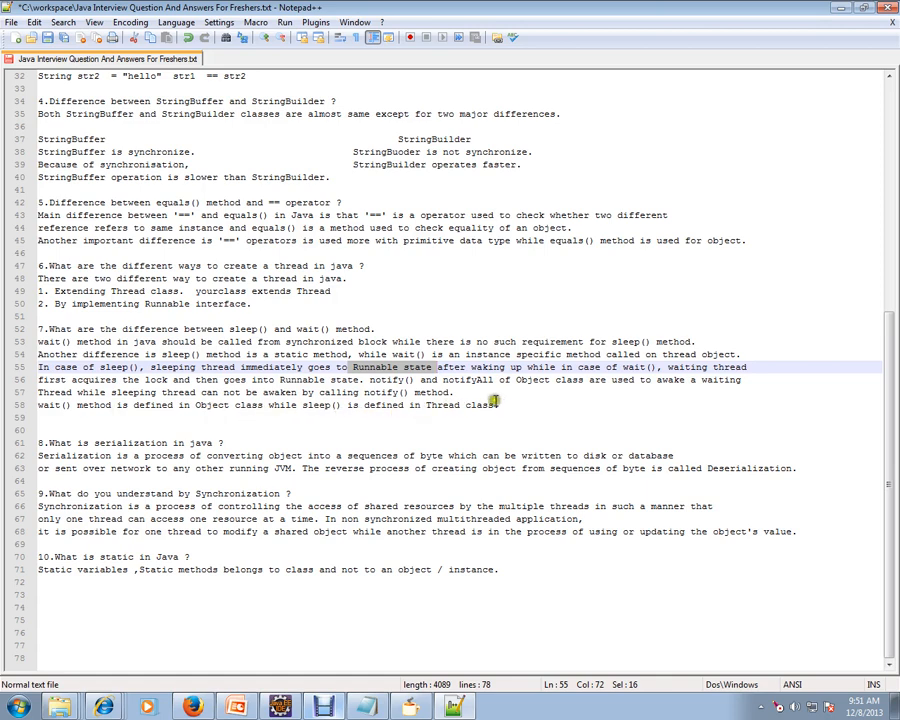
click(510, 405)
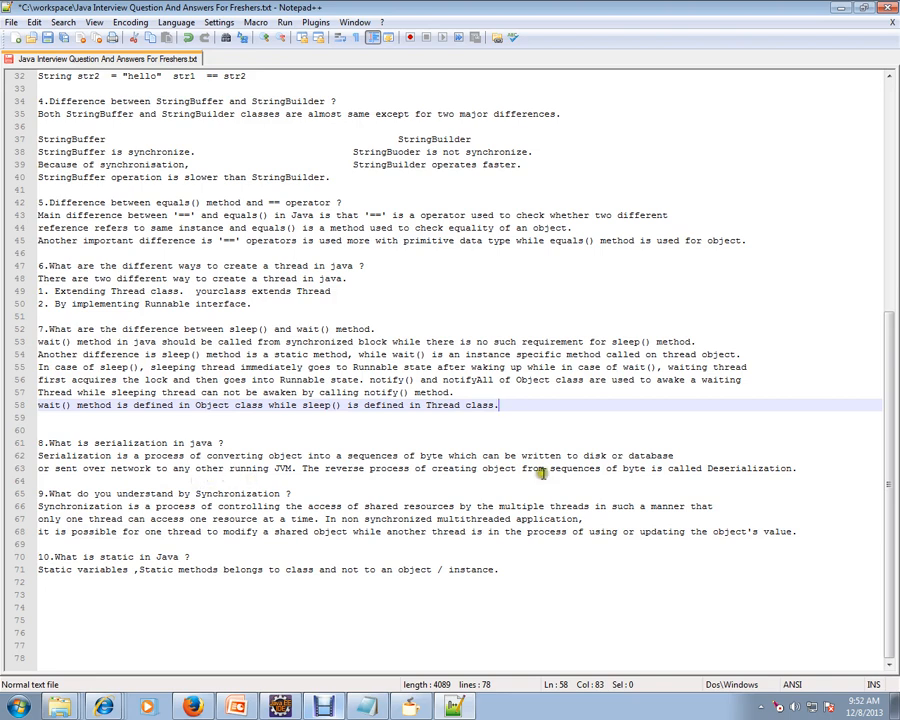
click(595, 455)
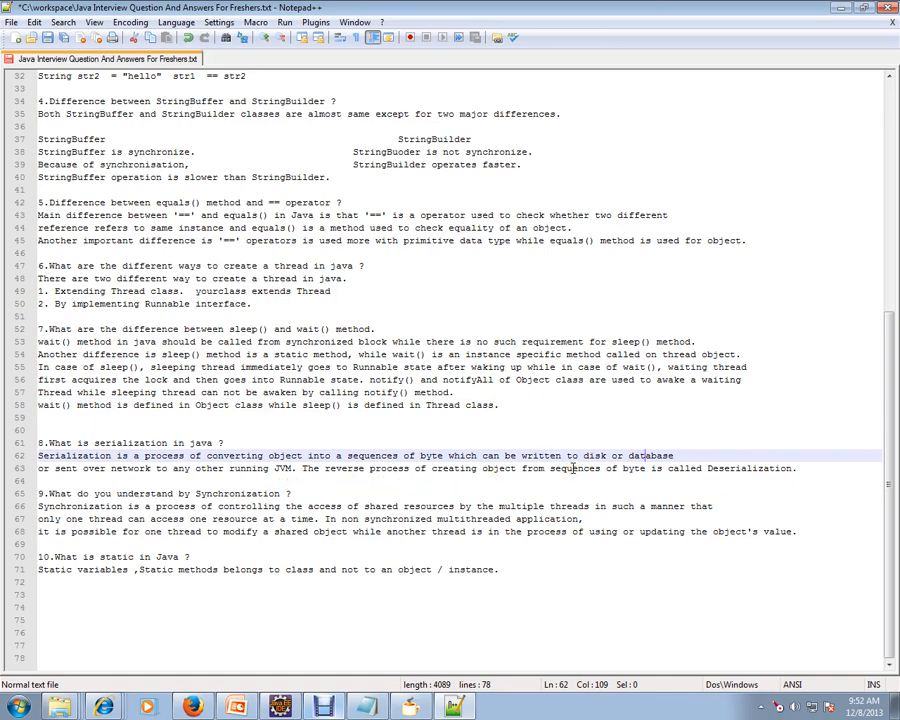
double_click(750, 468)
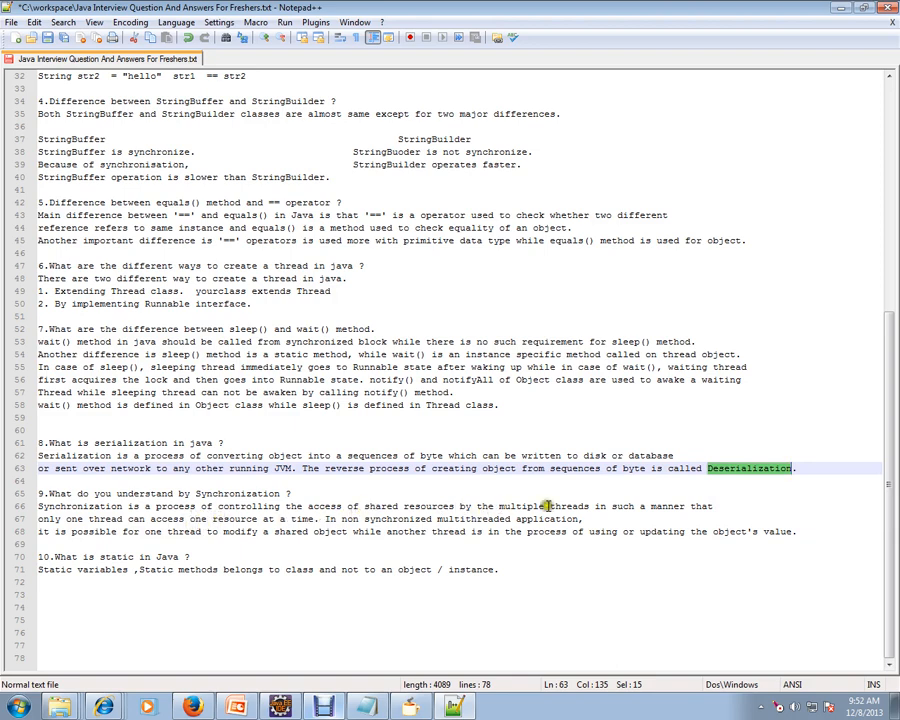
click(605, 519)
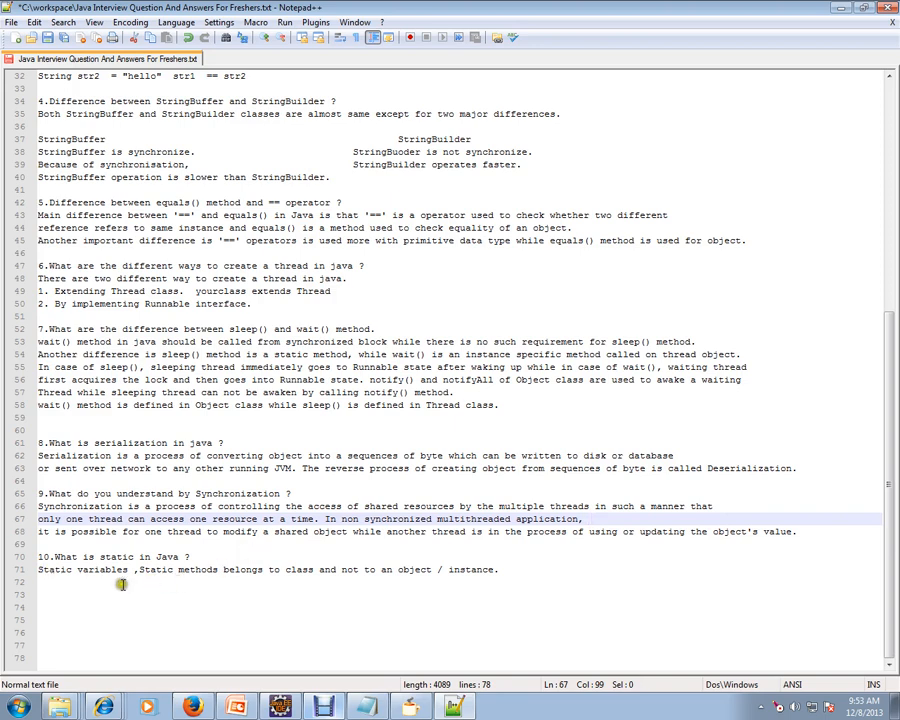
mouse_move(225, 586)
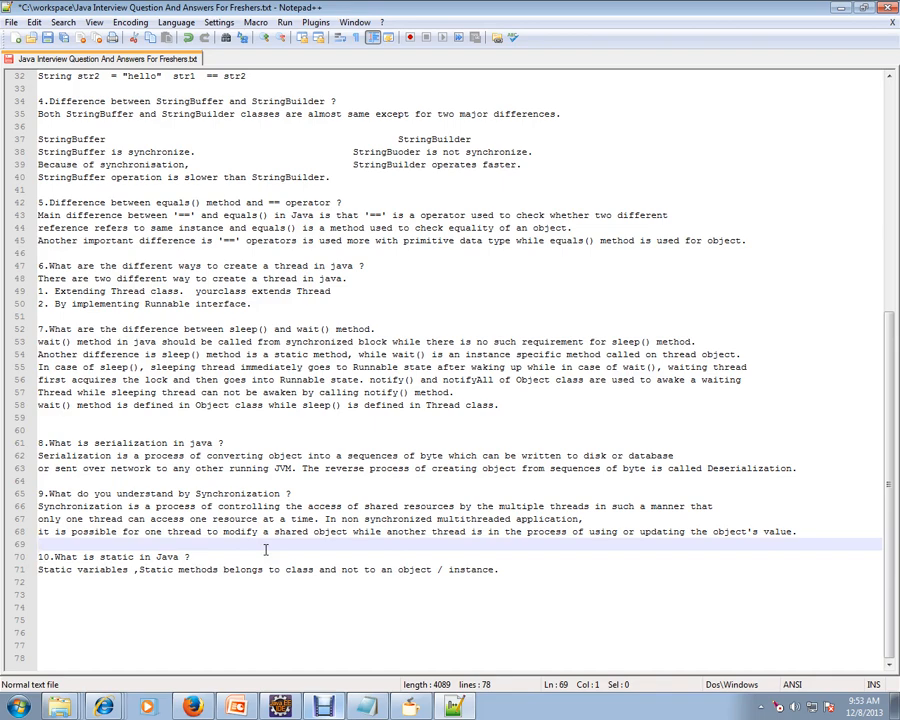
scroll(up, 3)
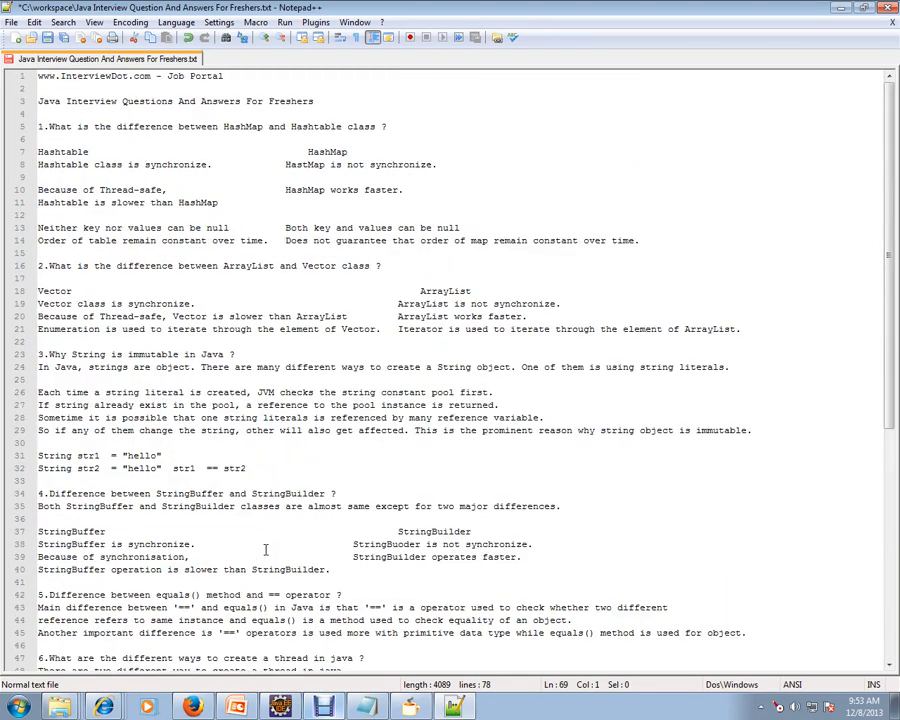